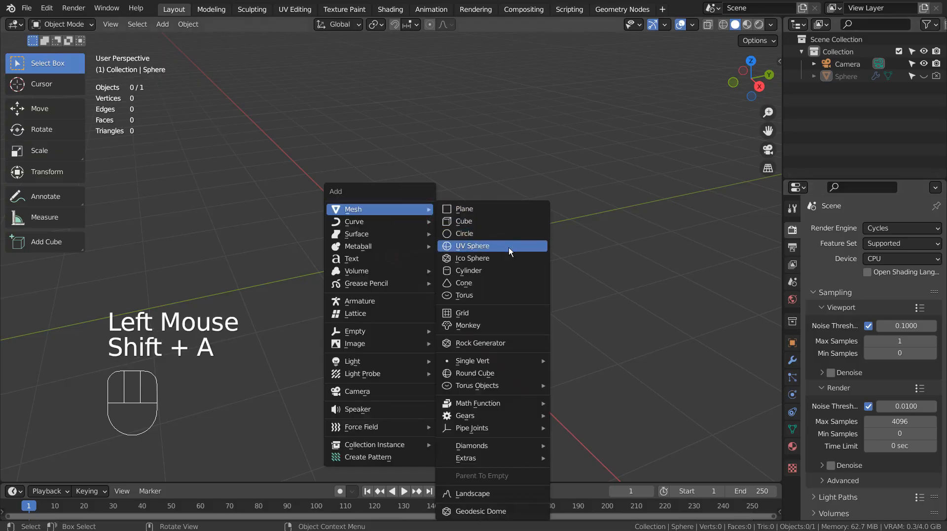
Step: Add a new UV sphere (Sphere.001) at the scene origin
{"action": "left_click", "coordinate": [473, 246]}
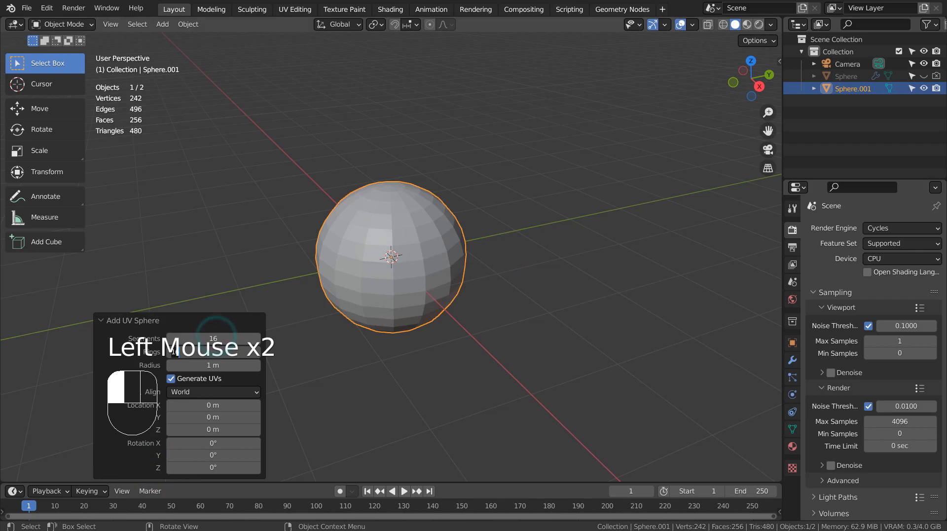
{"action": "mouse_move", "coordinate": [431, 183]}
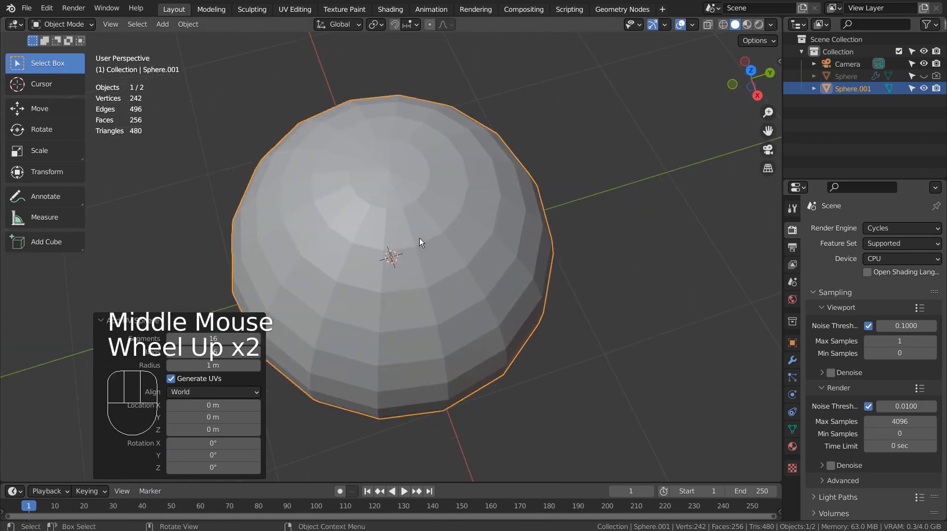
Step: With proportional editing on, lower the sphere's top vertex to make a stem dimple
{"action": "key", "text": "Tab"}
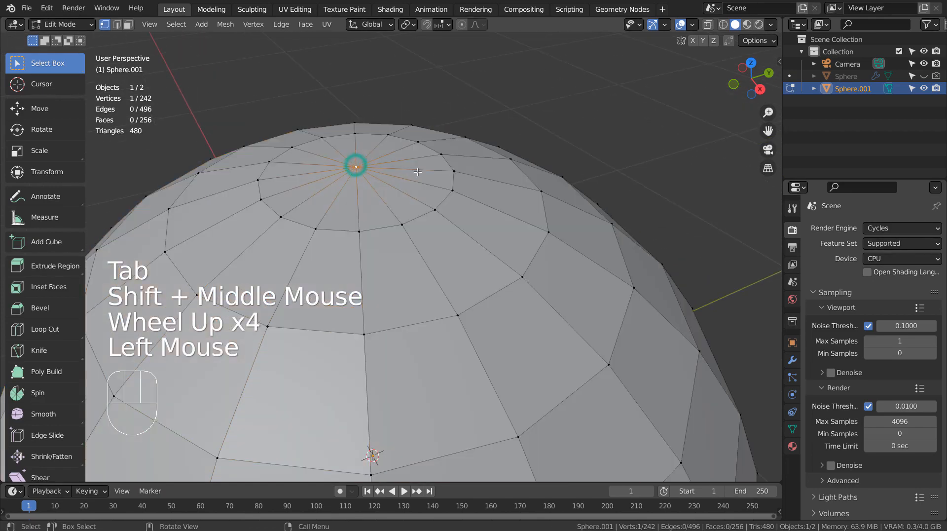
{"action": "left_click", "coordinate": [404, 24]}
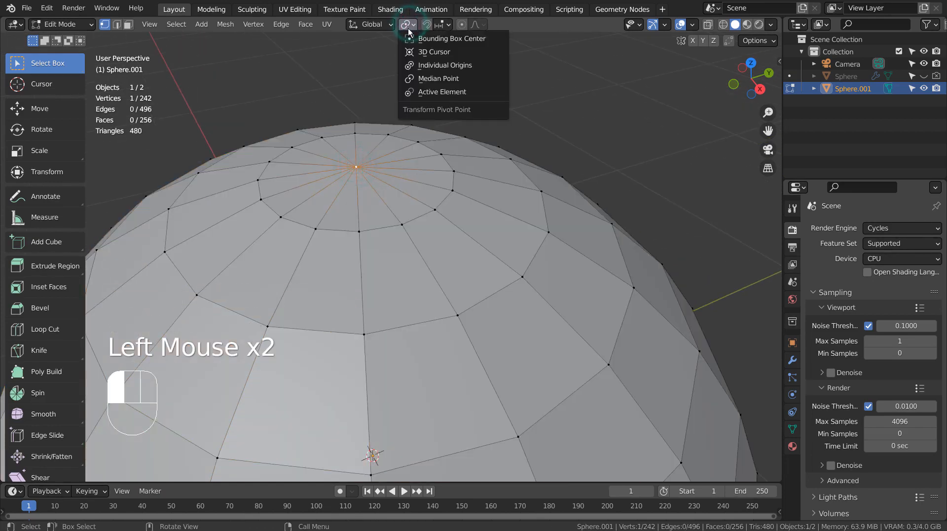
{"action": "left_click", "coordinate": [433, 52]}
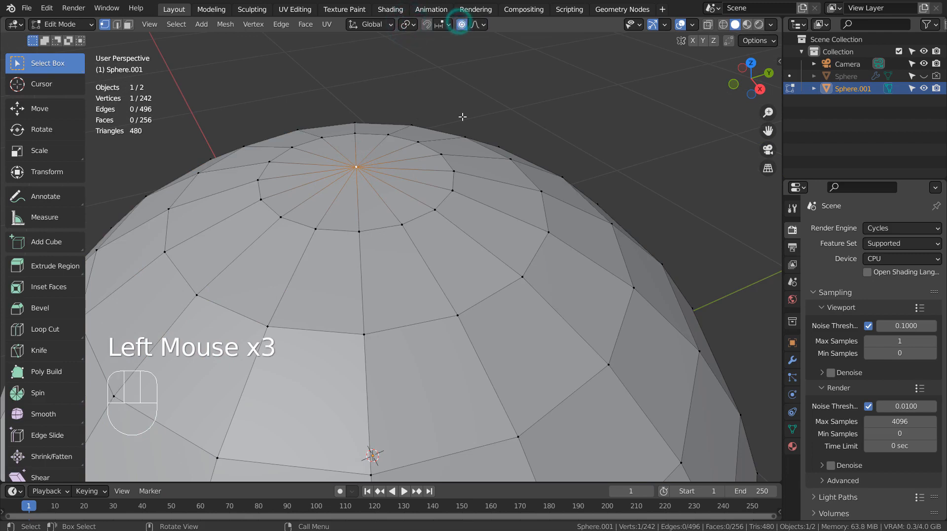
{"action": "key", "text": "g"}
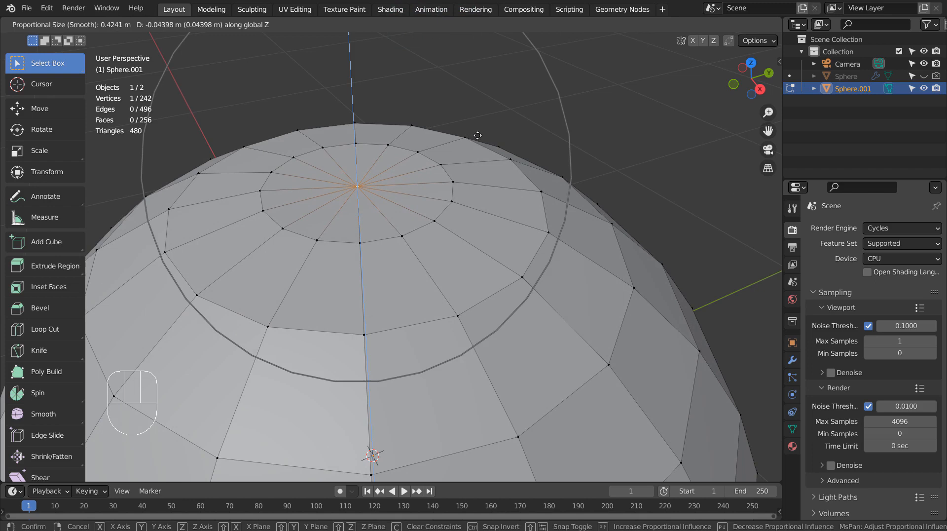
{"action": "left_click", "coordinate": [433, 222]}
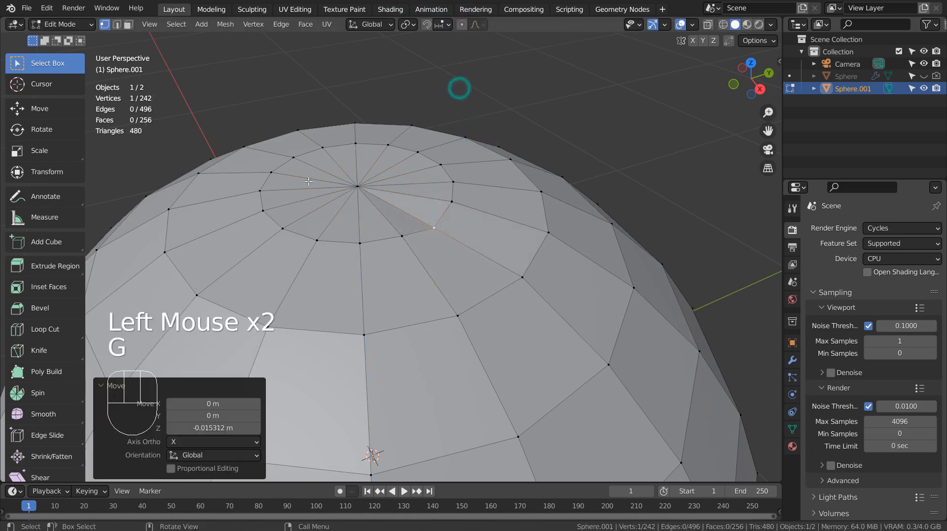
{"action": "key", "text": "g"}
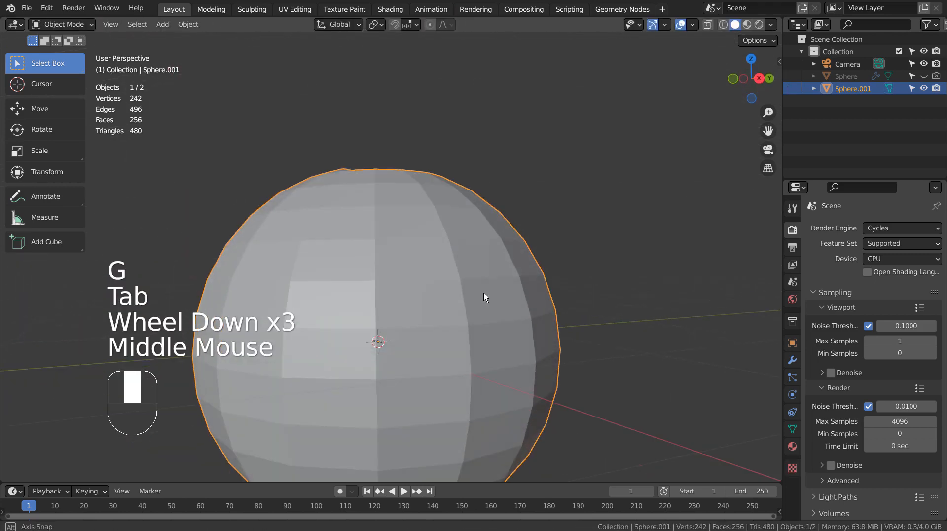
Step: Give Sphere.001 a level-3 Subdivision Surface with Ctrl+3, then hide it
{"action": "left_click_drag", "start_coordinate": [483, 302], "coordinate": [489, 344]}
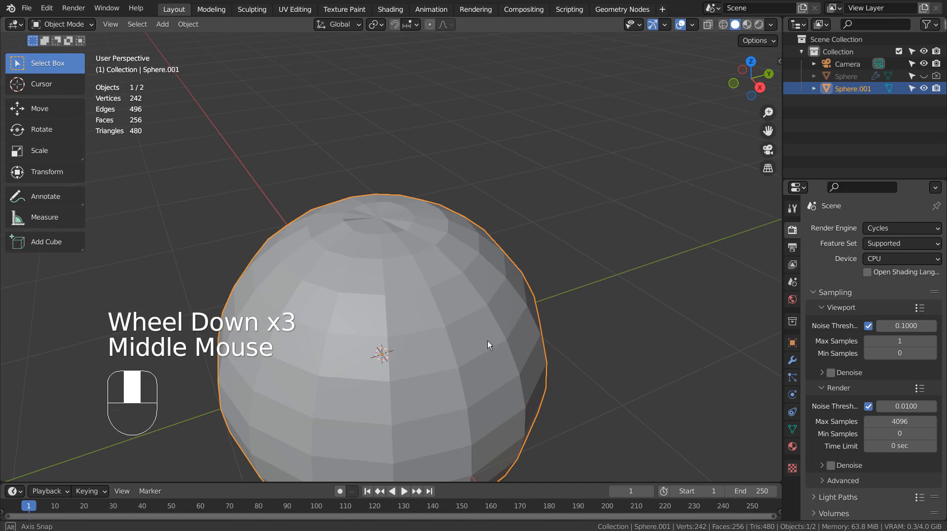
{"action": "key", "text": "ctrl+3"}
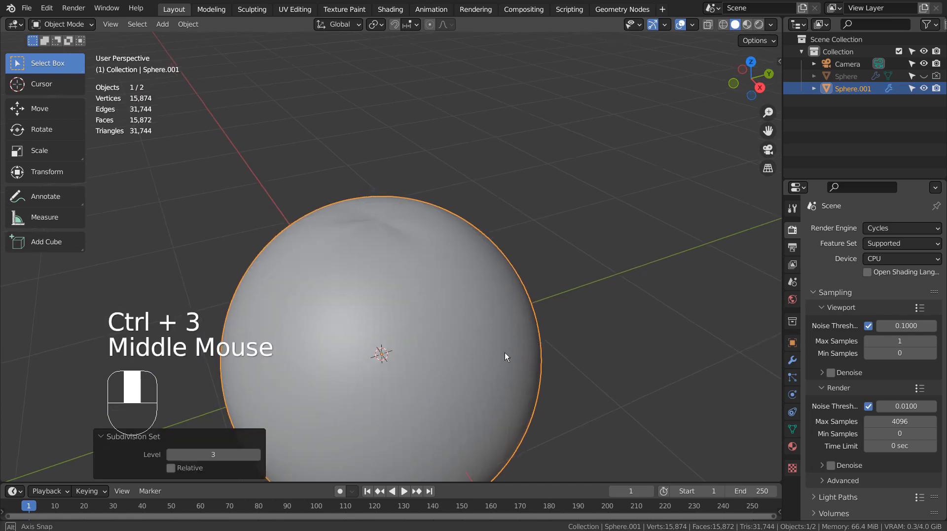
{"action": "right_click", "coordinate": [505, 357]}
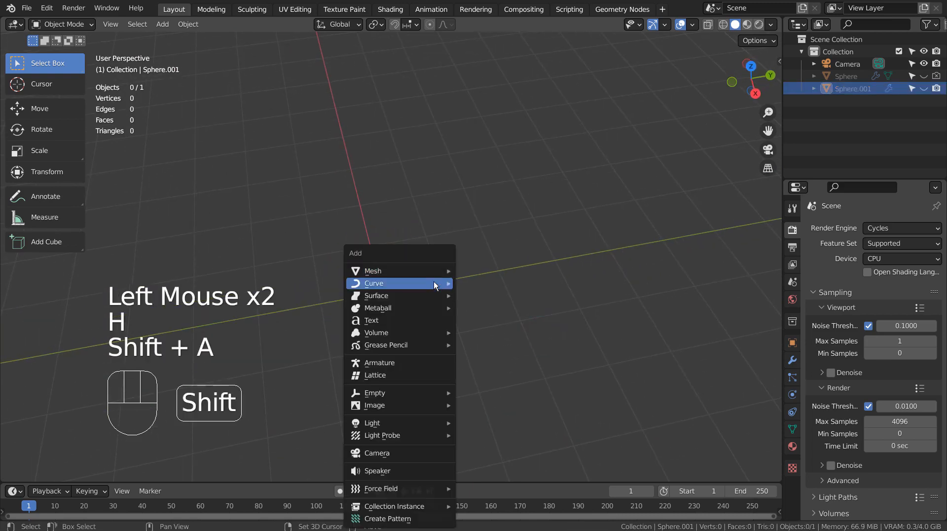
{"action": "mouse_move", "coordinate": [374, 270]}
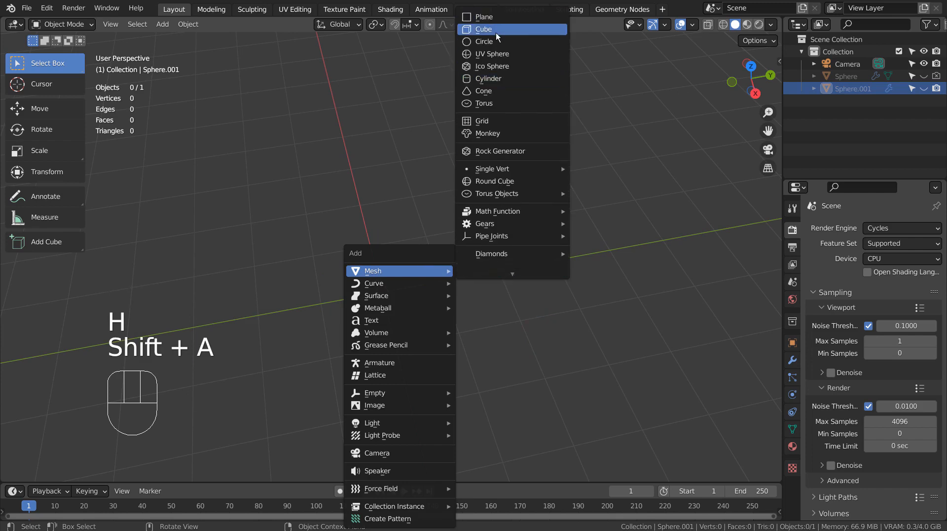
{"action": "mouse_move", "coordinate": [491, 17]}
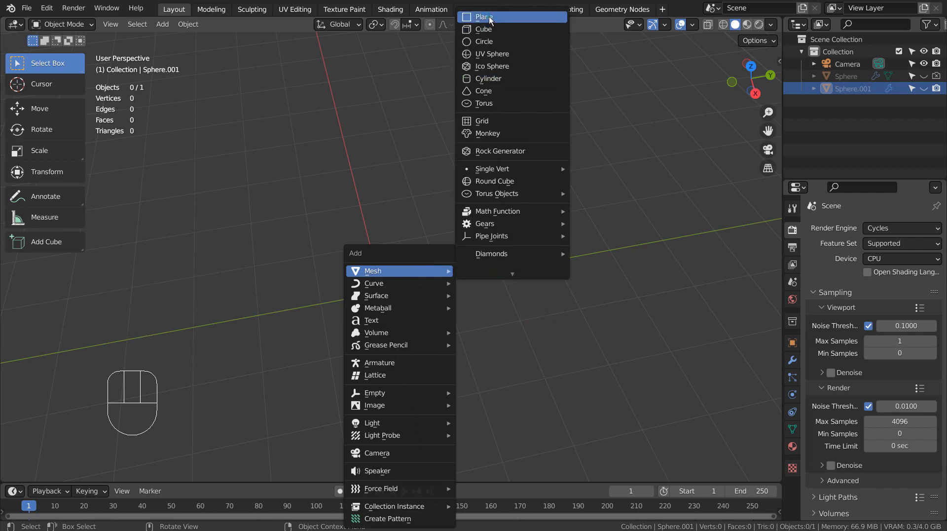
Step: Add a plane, drag its corners into a pointed leaf, and apply level-3 subdivision
{"action": "left_click", "coordinate": [482, 17]}
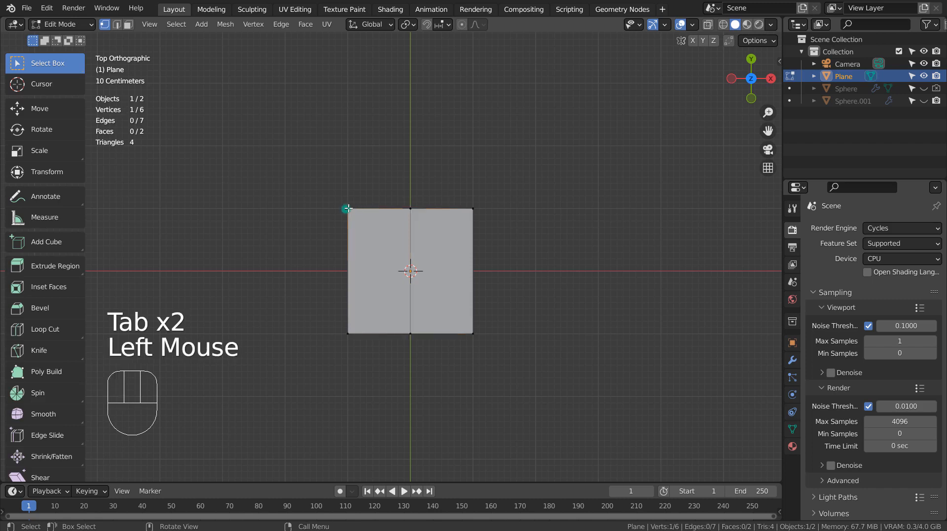
{"action": "key", "text": "s"}
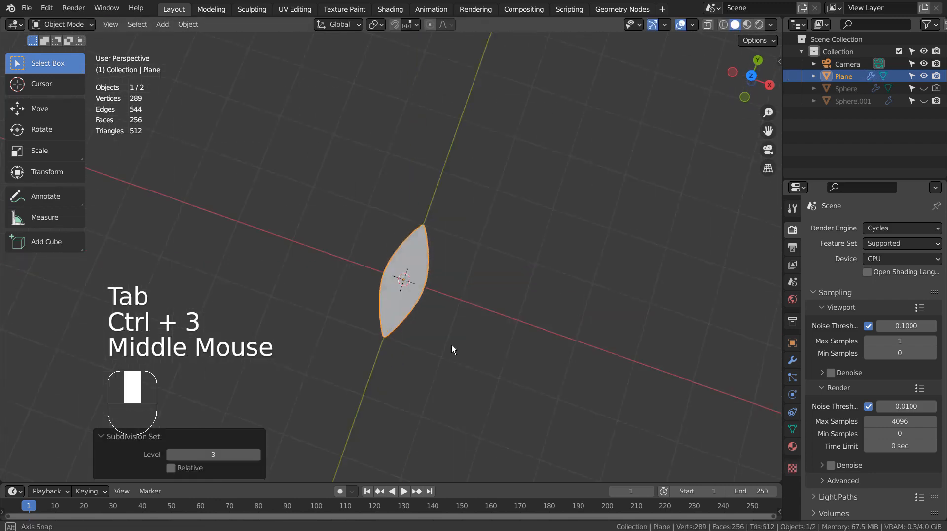
Step: Nudge one leaf vertex down along Z, then switch to top view
{"action": "key", "text": "Tab"}
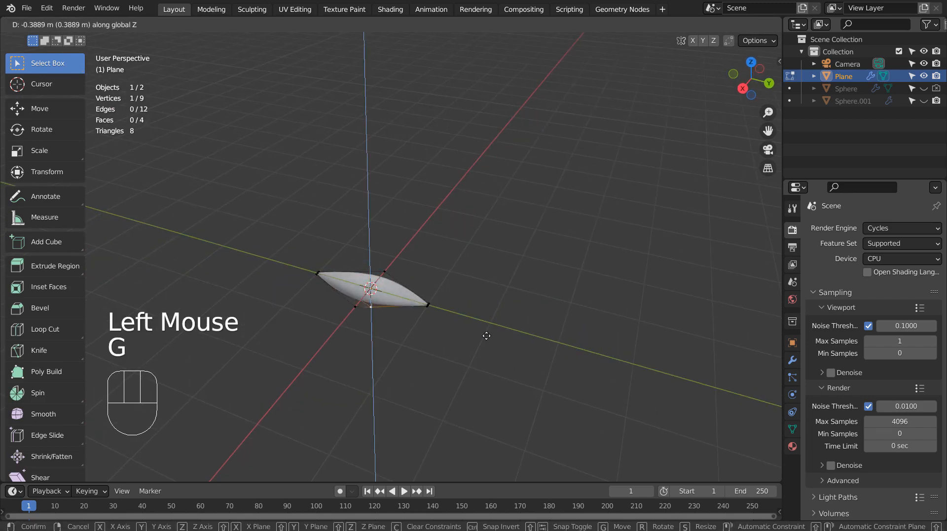
{"action": "left_click", "coordinate": [486, 335]}
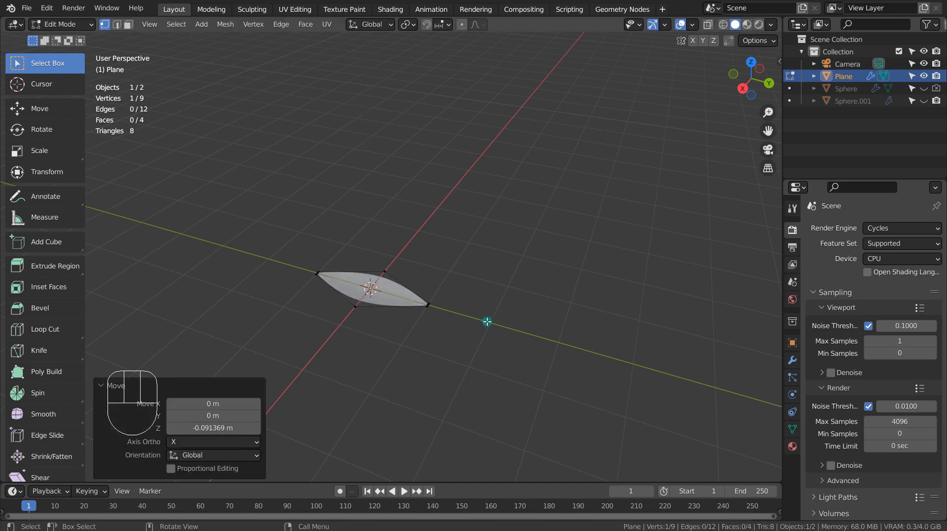
{"action": "key", "text": "Tab"}
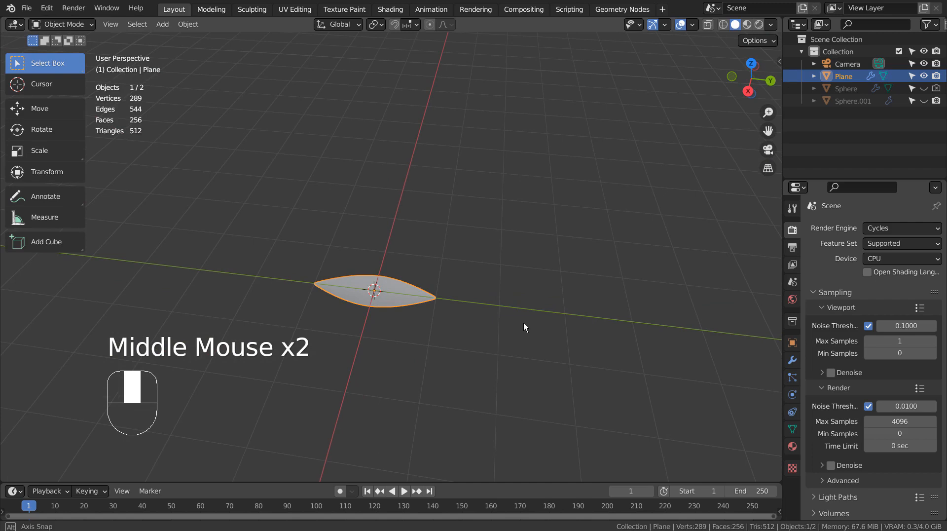
{"action": "key", "text": "KP_7"}
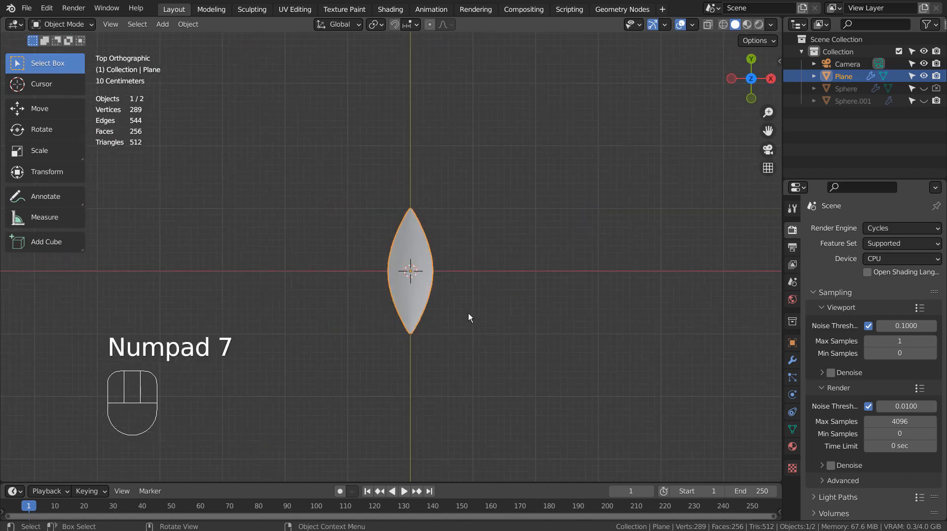
Step: Move the leaf along Y, set its origin to the 3D cursor, and rotate it 39° about Z
{"action": "key", "text": "g"}
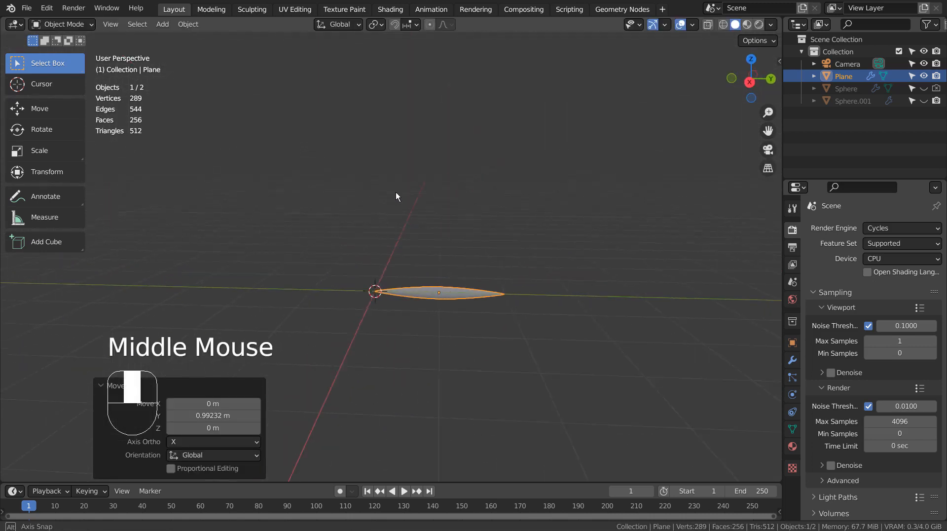
{"action": "left_click", "coordinate": [187, 24]}
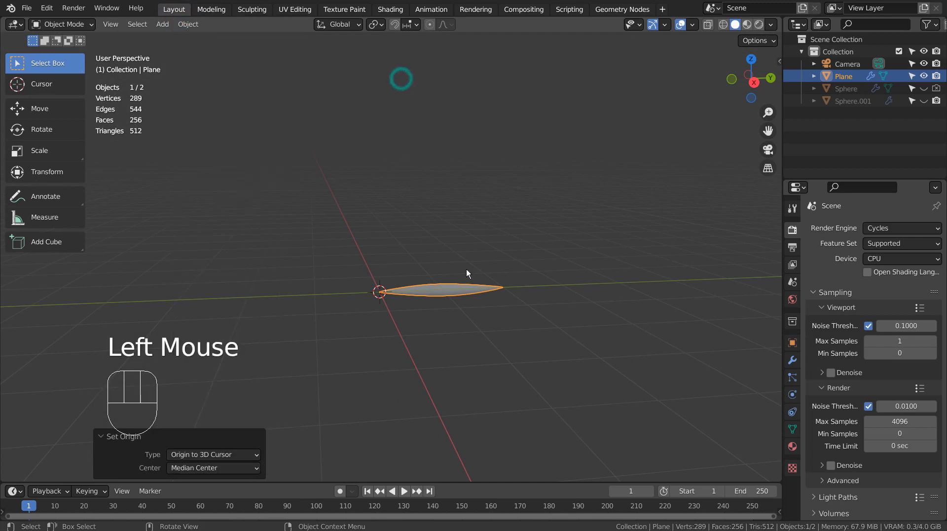
{"action": "mouse_move", "coordinate": [508, 328]}
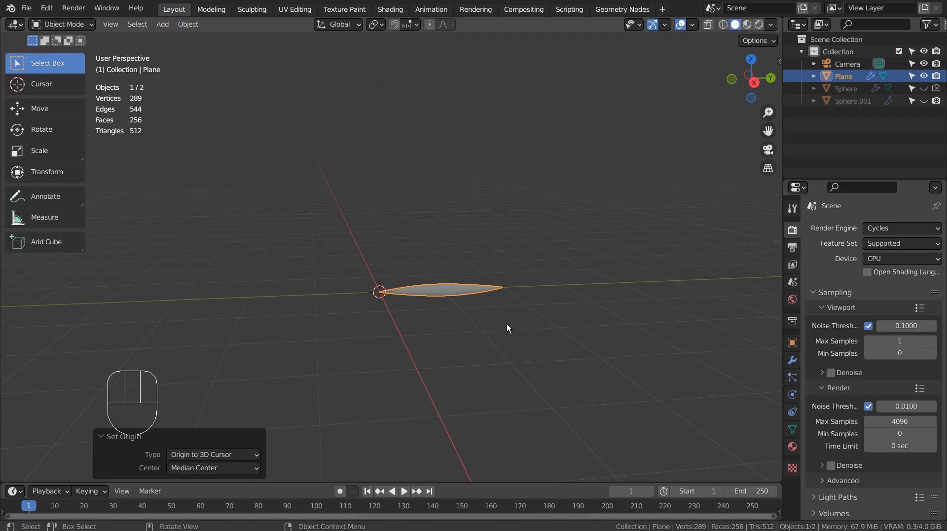
{"action": "key", "text": "r"}
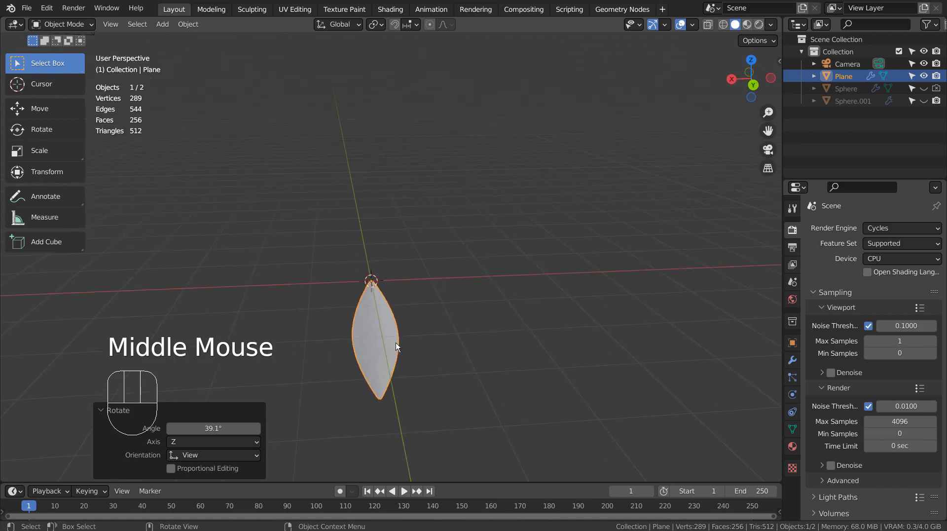
{"action": "key", "text": "Tab"}
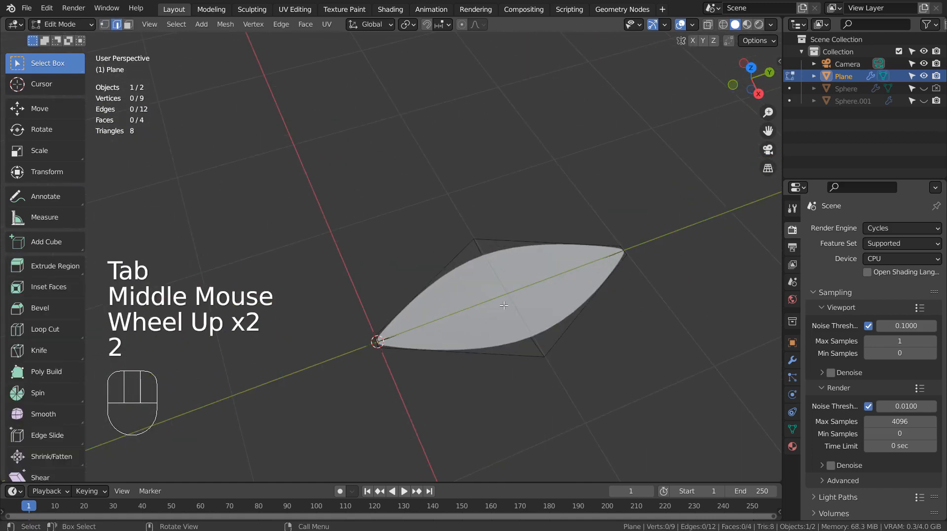
Step: With X-ray on, bevel the leaf's central edge into a narrow two-segment strip
{"action": "left_click", "coordinate": [530, 293]}
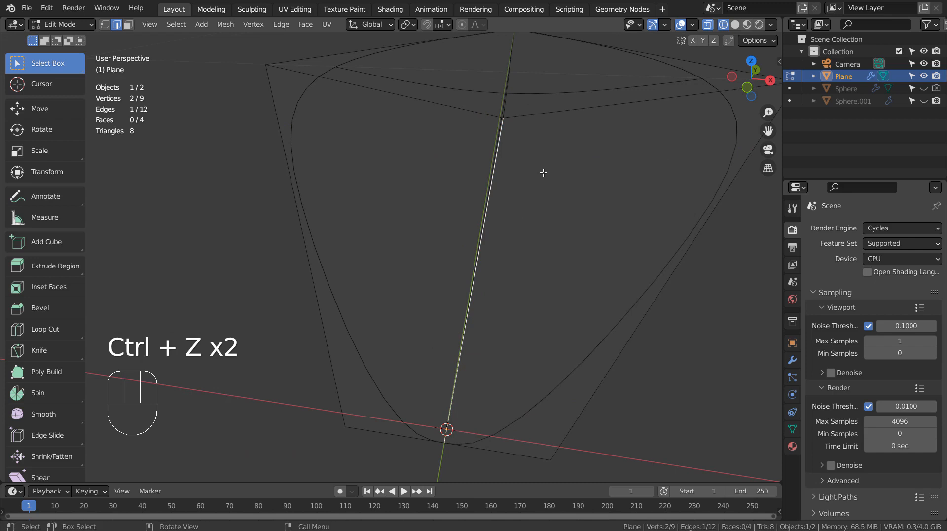
{"action": "key", "text": "Shift+Ctrl+Z"}
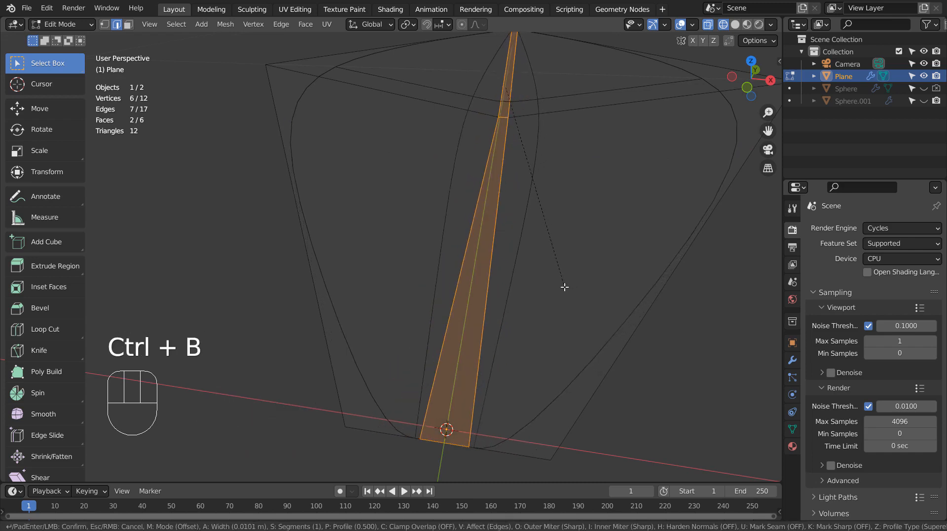
{"action": "mouse_move", "coordinate": [561, 287]}
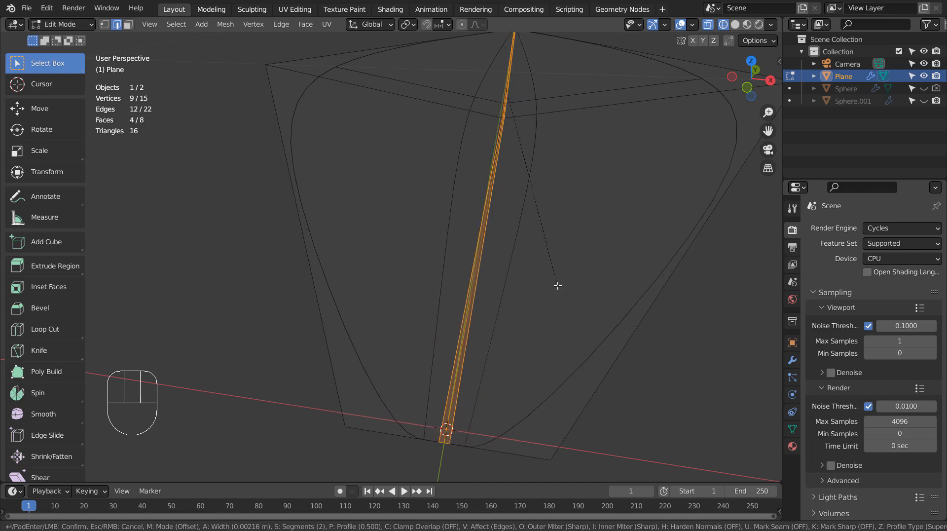
{"action": "left_click", "coordinate": [557, 287]}
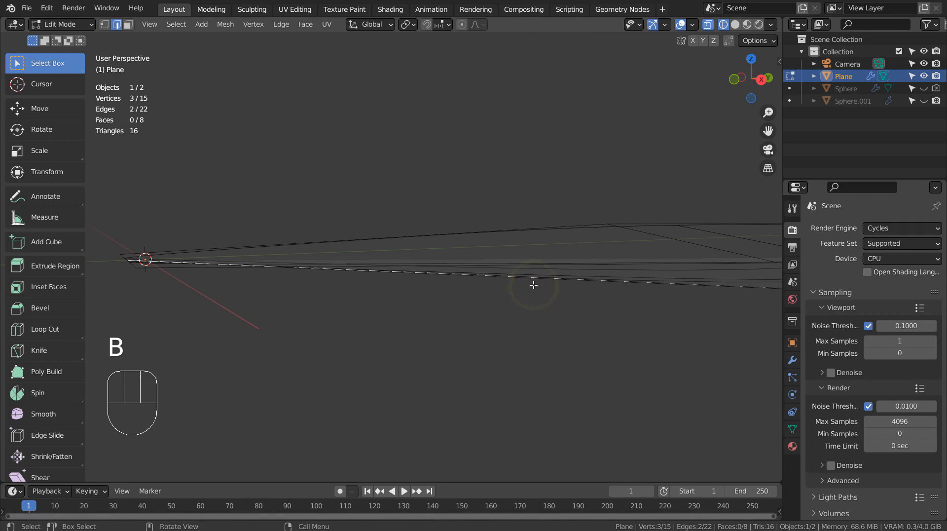
Step: In side view, scale the leaf's centre-line vertices to 0.959 and return to Object Mode
{"action": "key", "text": "g"}
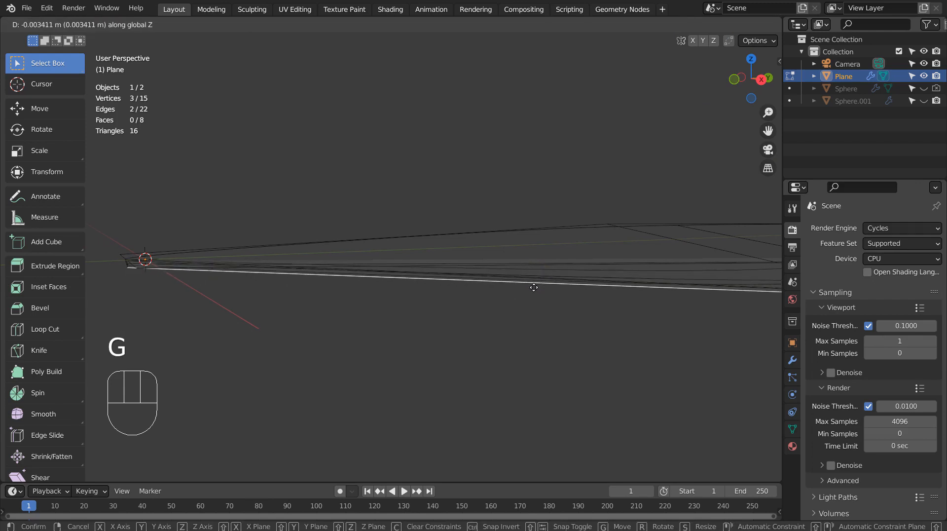
{"action": "key", "text": "KP_3"}
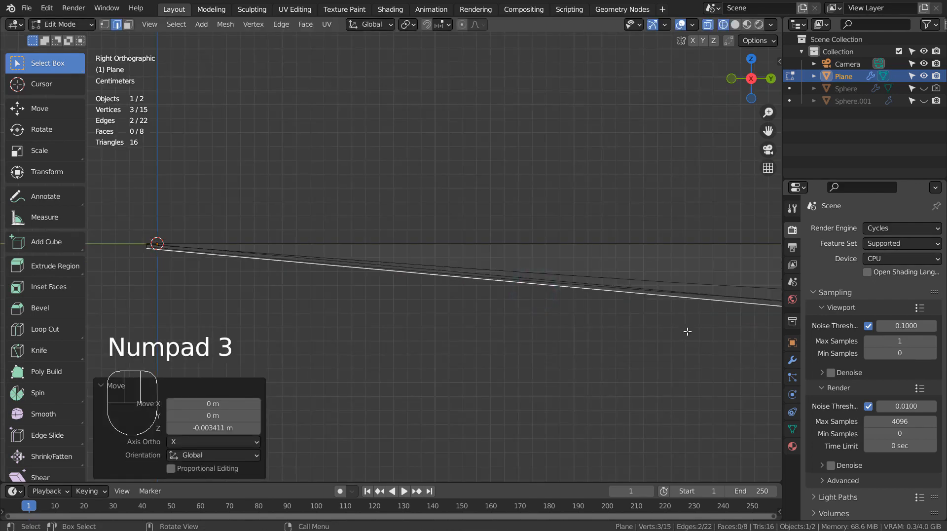
{"action": "scroll", "scroll_direction": "down", "scroll_amount": 3}
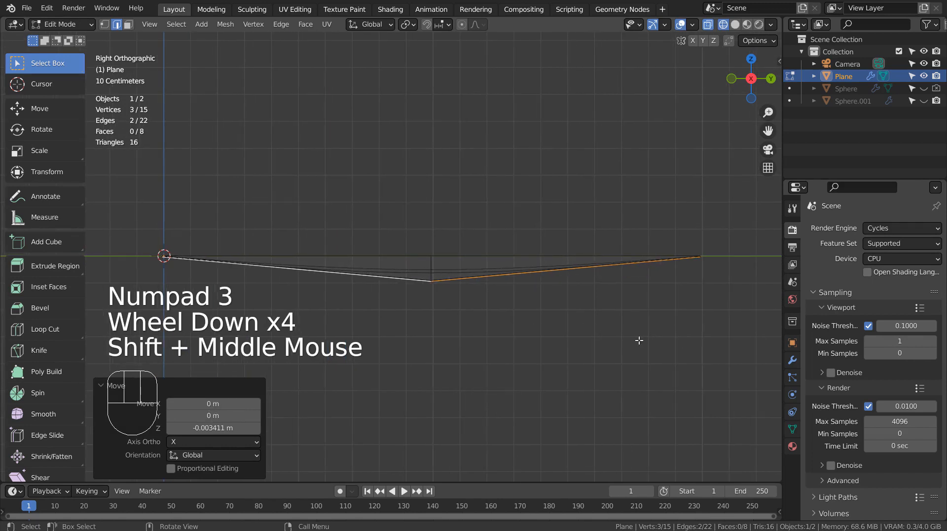
{"action": "key", "text": "s"}
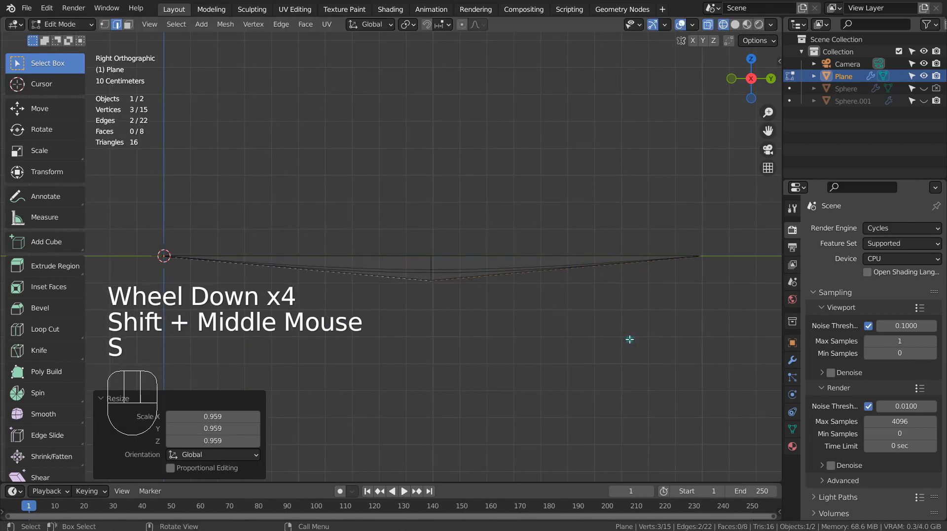
{"action": "key", "text": "Tab"}
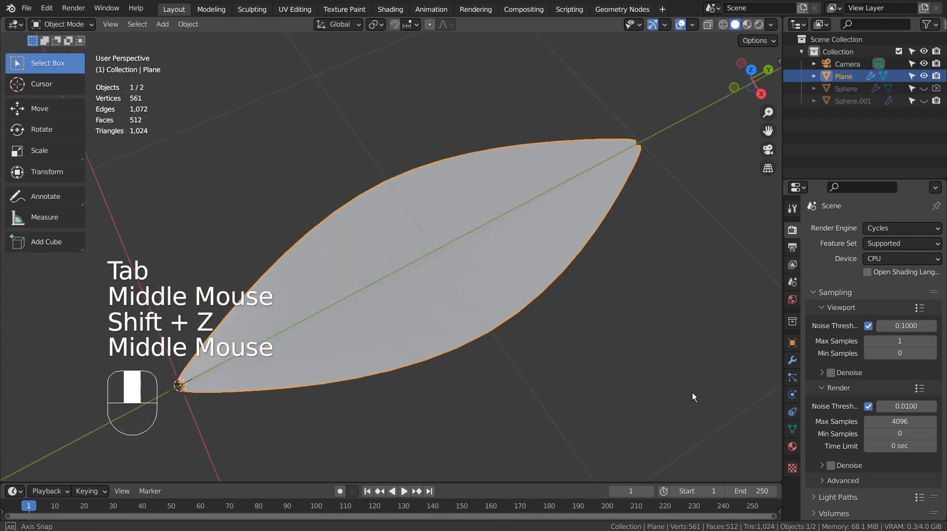
{"action": "scroll", "scroll_direction": "up", "scroll_amount": 3}
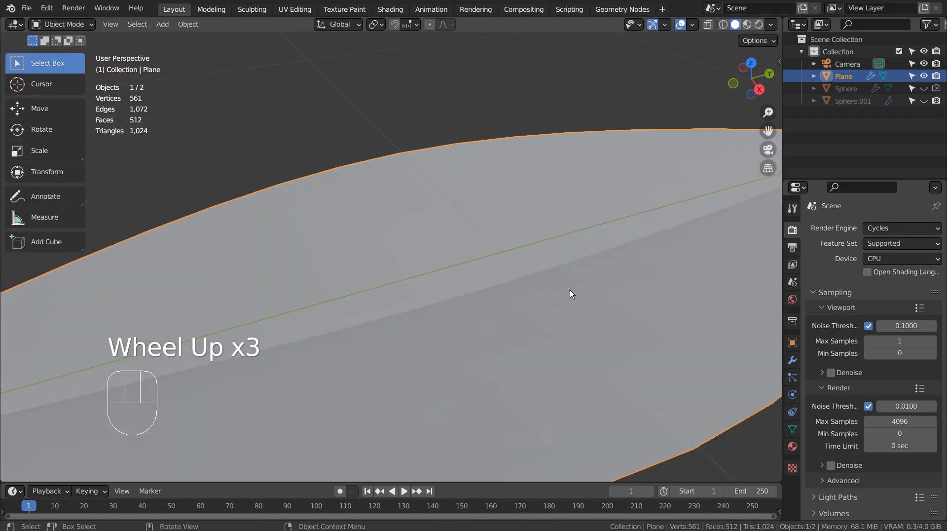
{"action": "left_click_drag", "start_coordinate": [573, 296], "coordinate": [420, 245]}
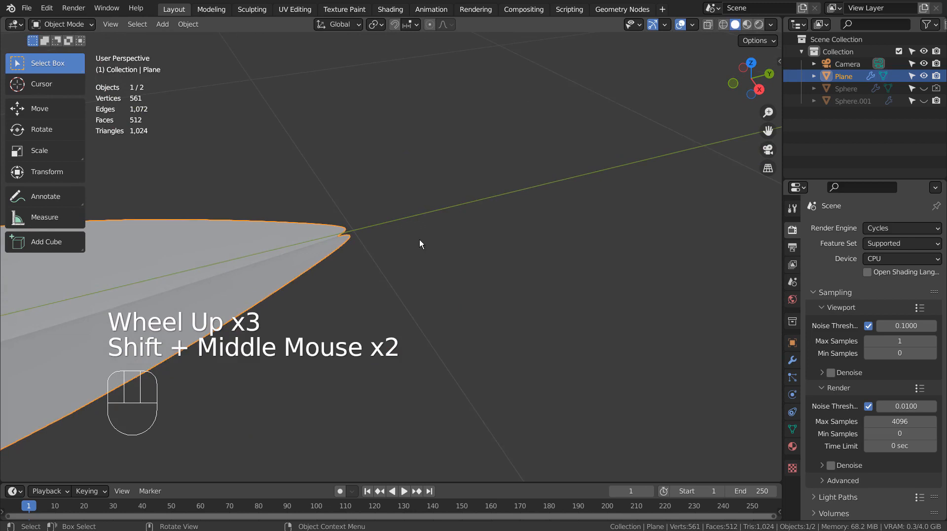
Step: Box-select the leaf's tip vertex in X-ray and shift it slightly along Y
{"action": "key", "text": "Tab"}
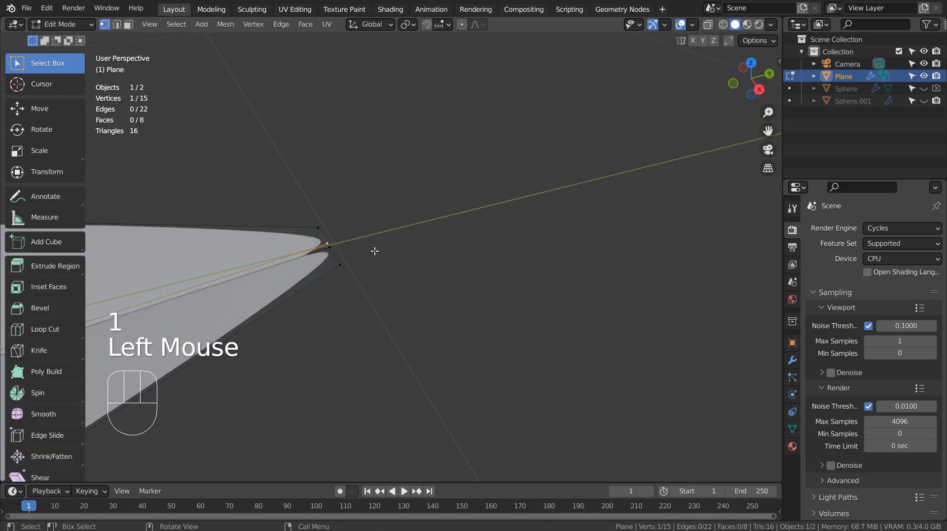
{"action": "key", "text": "ctrl+z"}
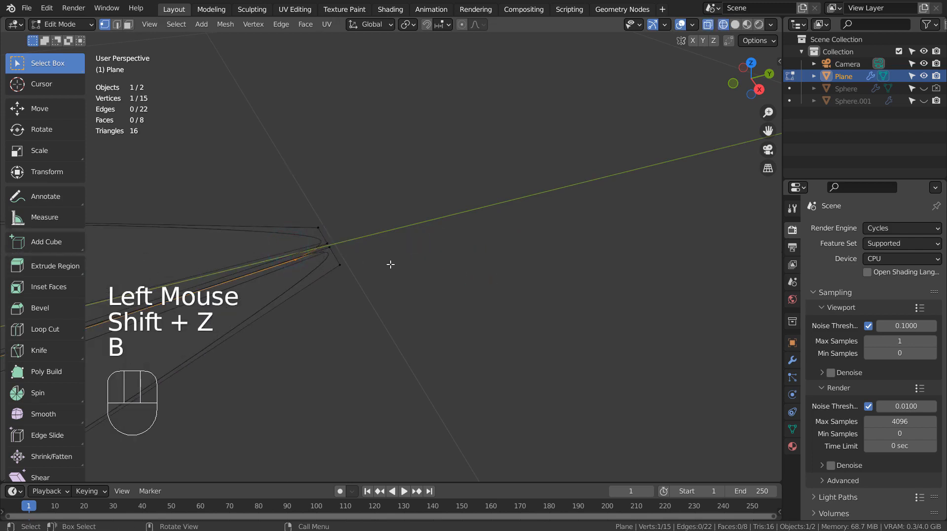
{"action": "key", "text": "g"}
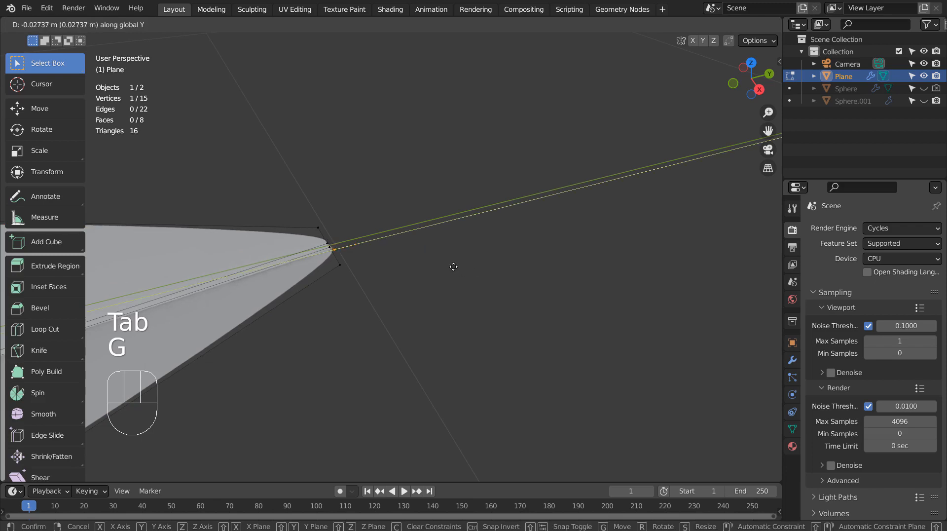
{"action": "key", "text": "Tab"}
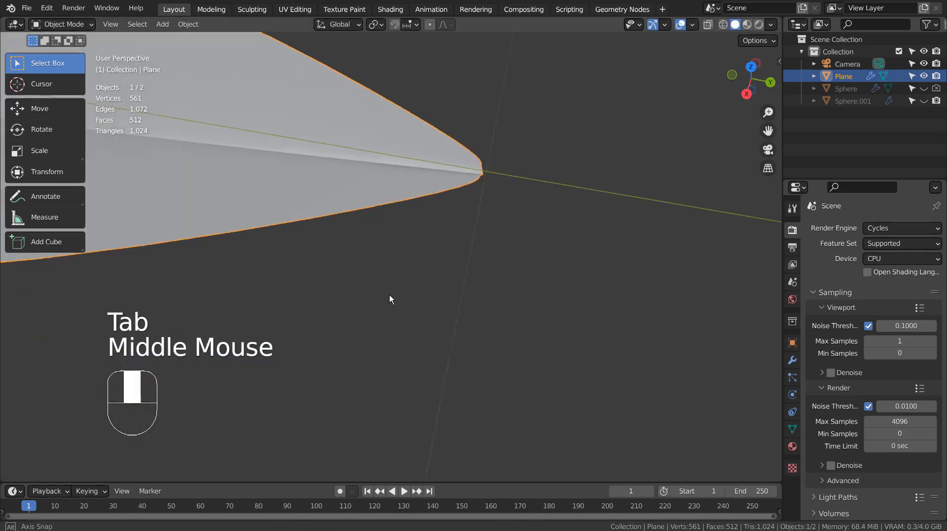
{"action": "scroll", "scroll_direction": "down", "scroll_amount": 3}
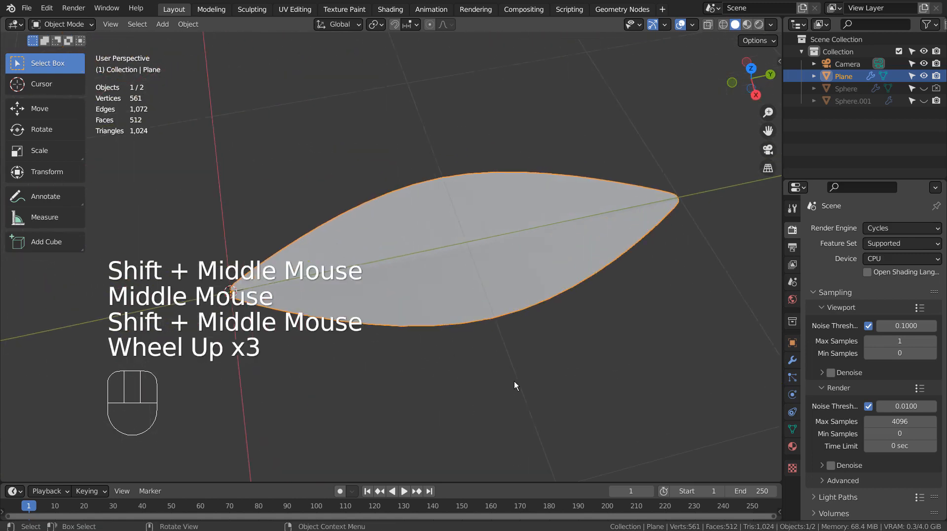
{"action": "key", "text": "Tab"}
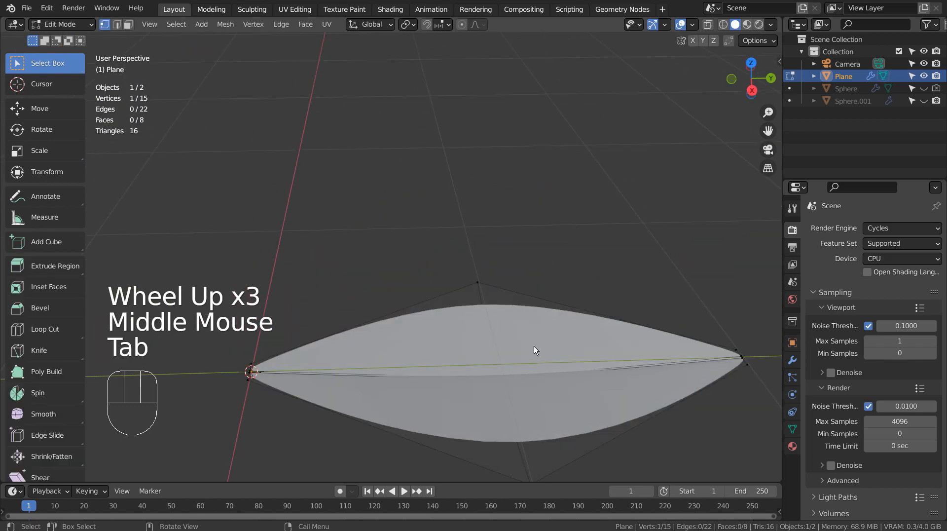
{"action": "key", "text": "Tab"}
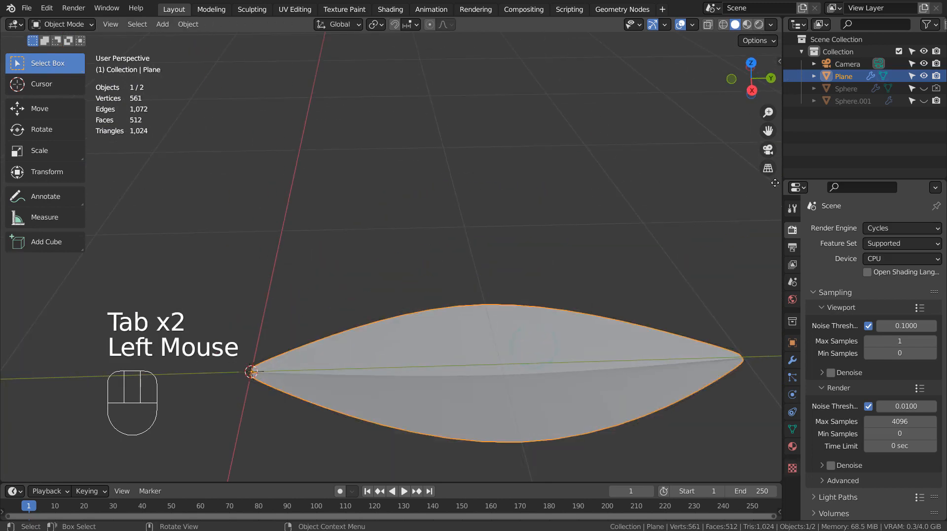
{"action": "left_click", "coordinate": [792, 446]}
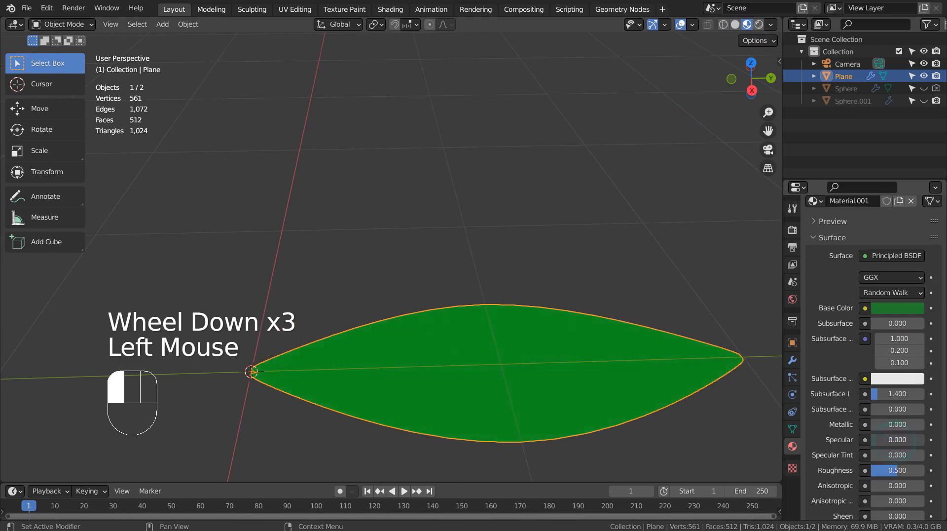
Step: Make the leaf material green with Specular 0.280, then deselect everything
{"action": "left_click", "coordinate": [464, 343]}
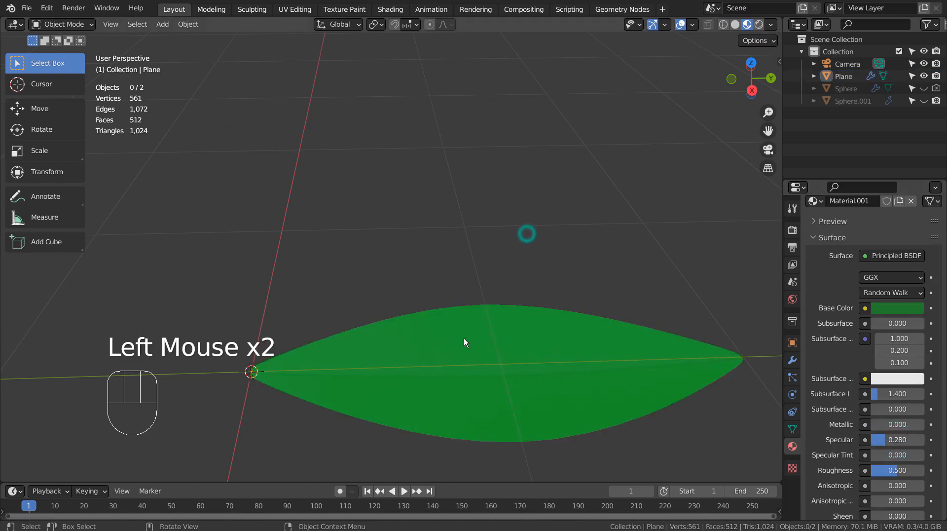
{"action": "left_click", "coordinate": [501, 351]}
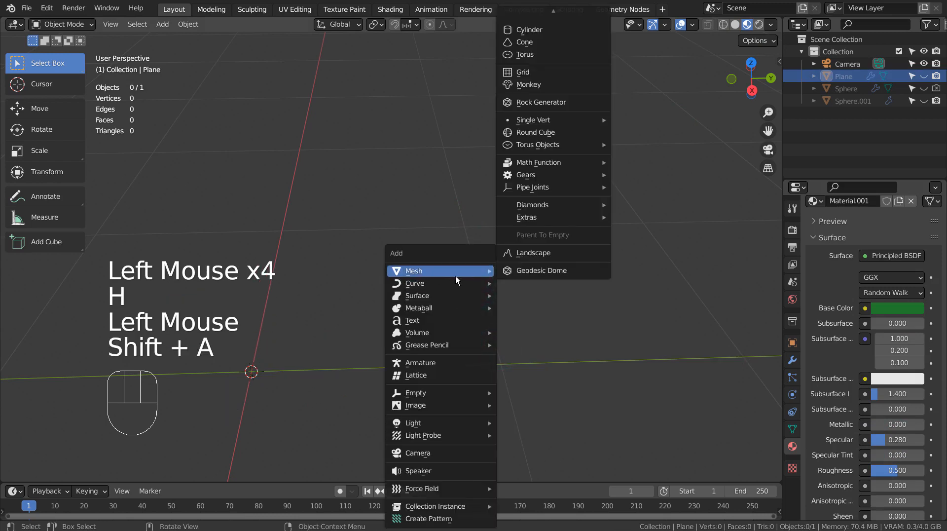
Step: Add a cube and raise it 1 m in front view
{"action": "left_click", "coordinate": [414, 271]}
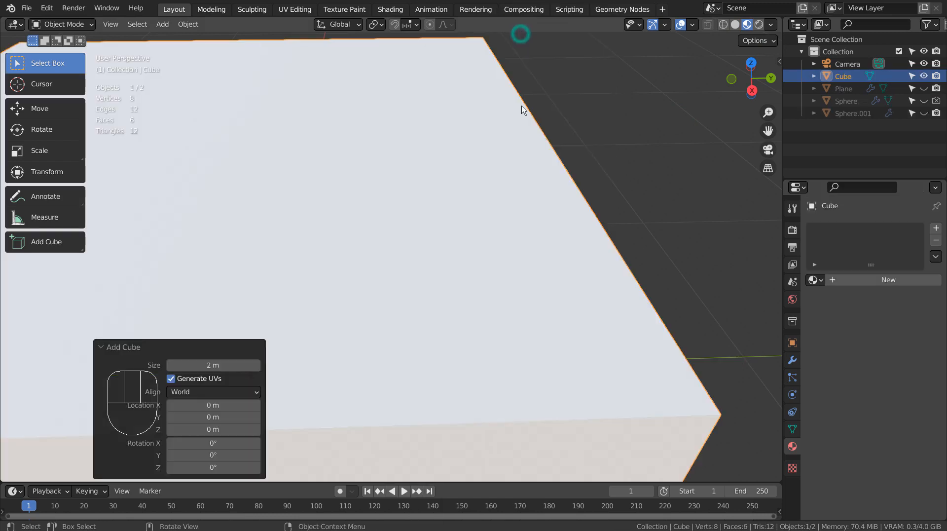
{"action": "key", "text": "KP_1"}
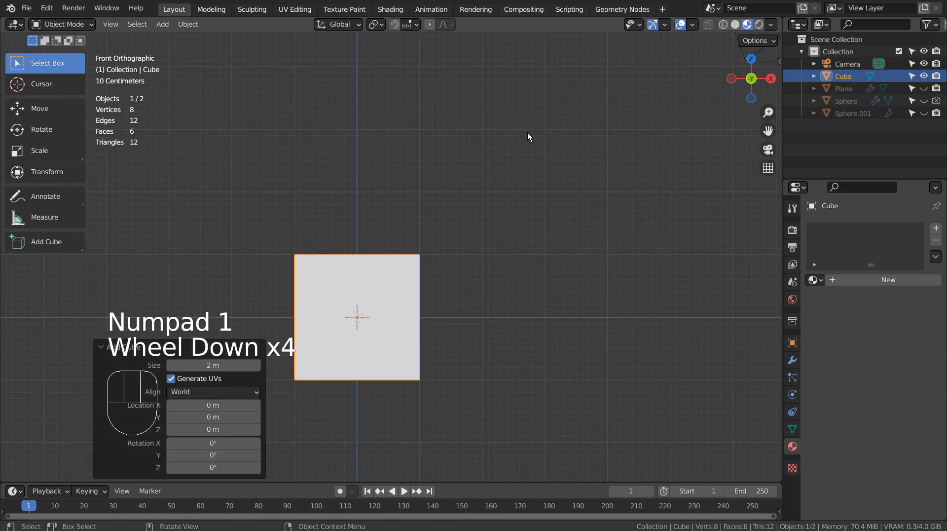
{"action": "key", "text": "G"}
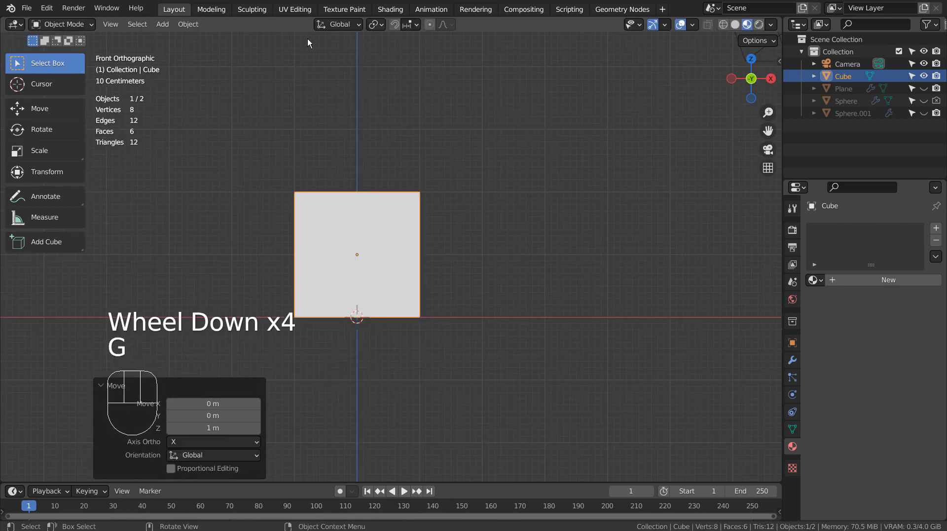
Step: Set the cube's origin to the 3D cursor and shrink it
{"action": "left_click", "coordinate": [187, 25]}
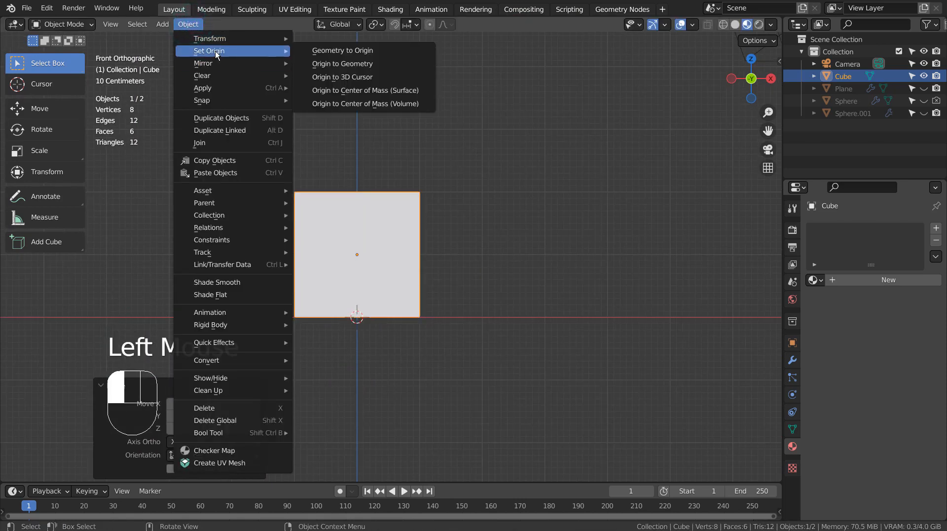
{"action": "mouse_move", "coordinate": [350, 78]}
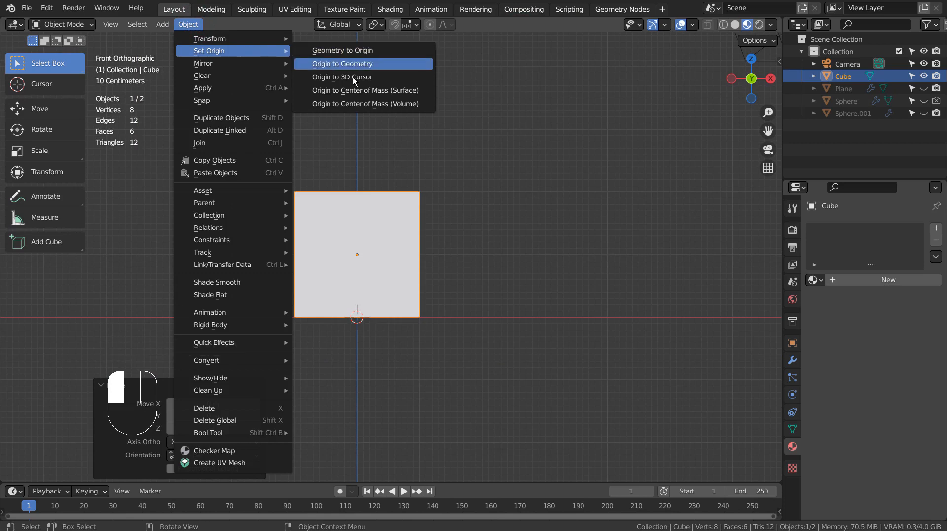
{"action": "left_click", "coordinate": [343, 77]}
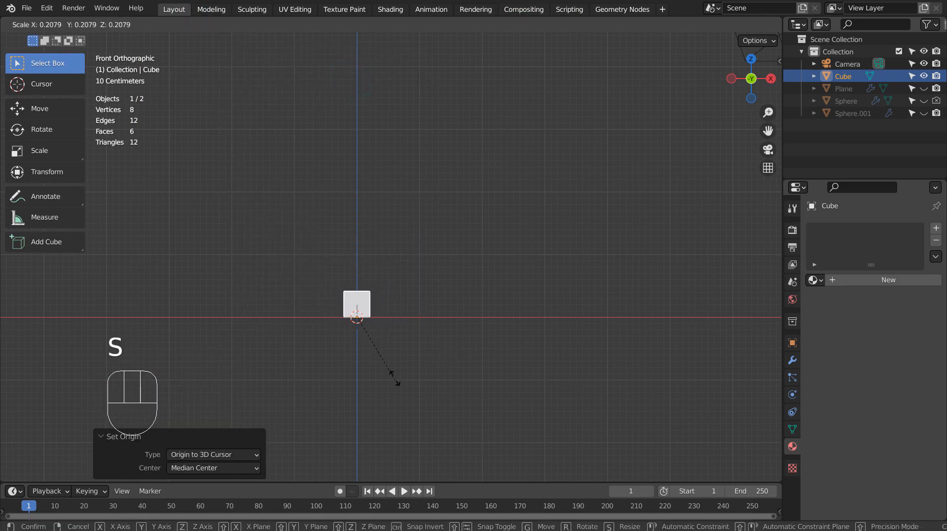
{"action": "left_click", "coordinate": [367, 337]}
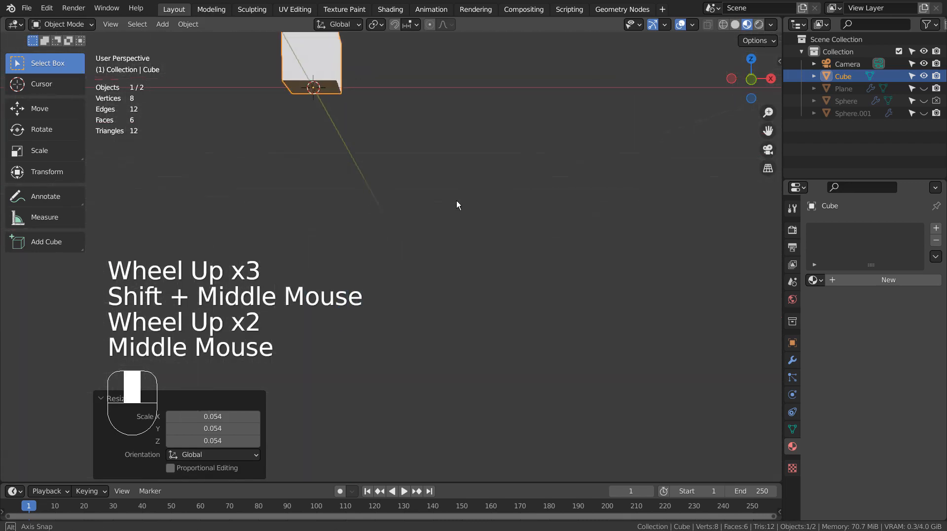
{"action": "scroll", "scroll_direction": "down", "scroll_amount": 3}
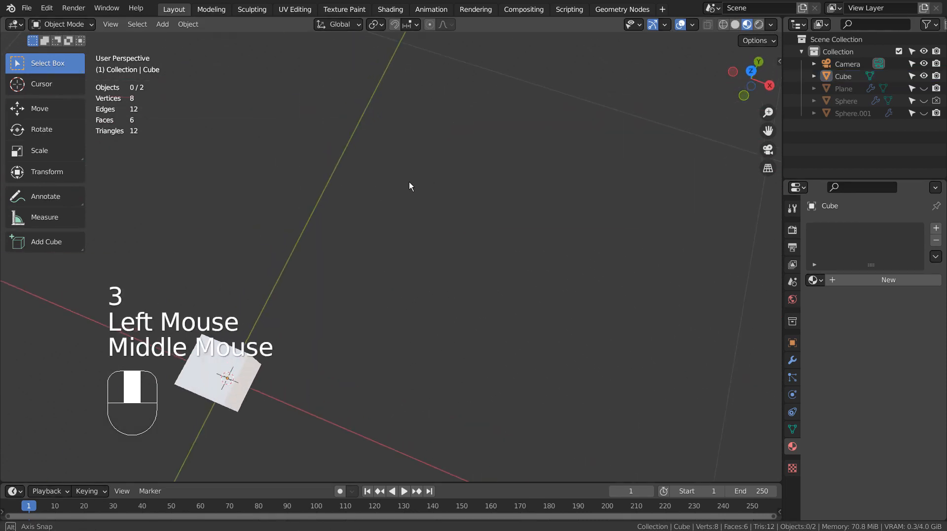
{"action": "left_click", "coordinate": [402, 303]}
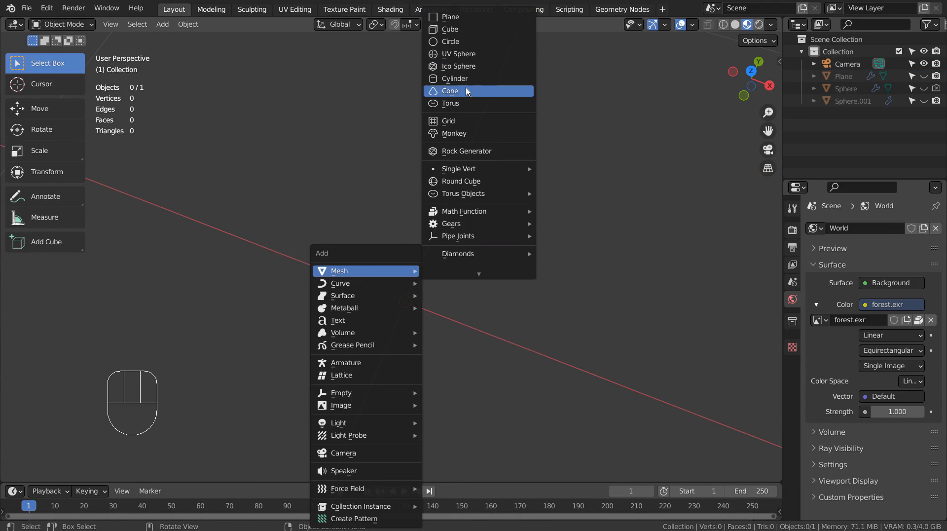
{"action": "mouse_move", "coordinate": [470, 41]}
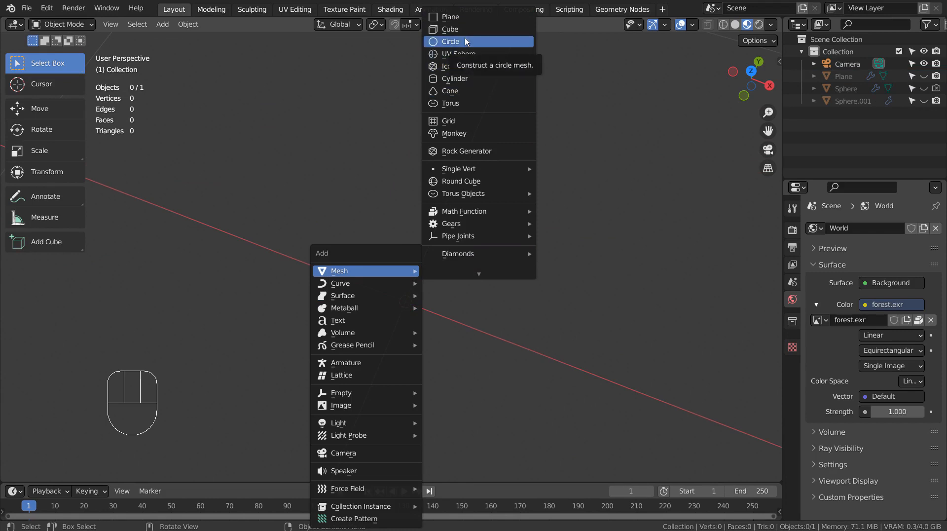
Step: Add a ten-vertex circle mesh at the origin and enter Edit Mode
{"action": "left_click", "coordinate": [450, 41]}
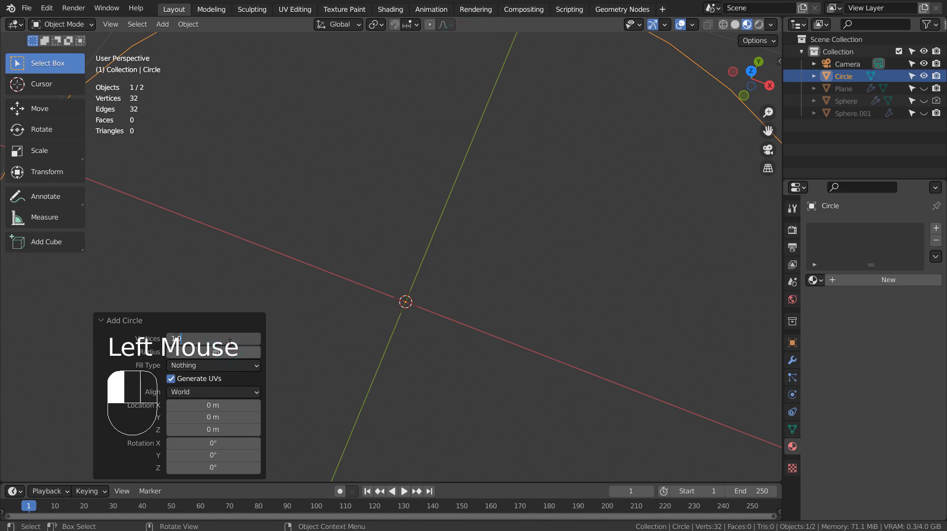
{"action": "scroll", "scroll_direction": "down", "scroll_amount": 3}
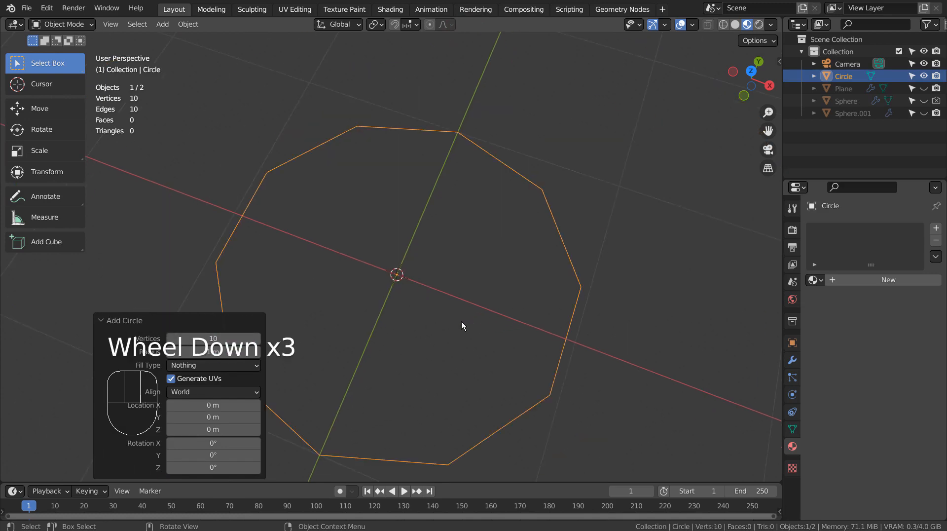
{"action": "key", "text": "Tab"}
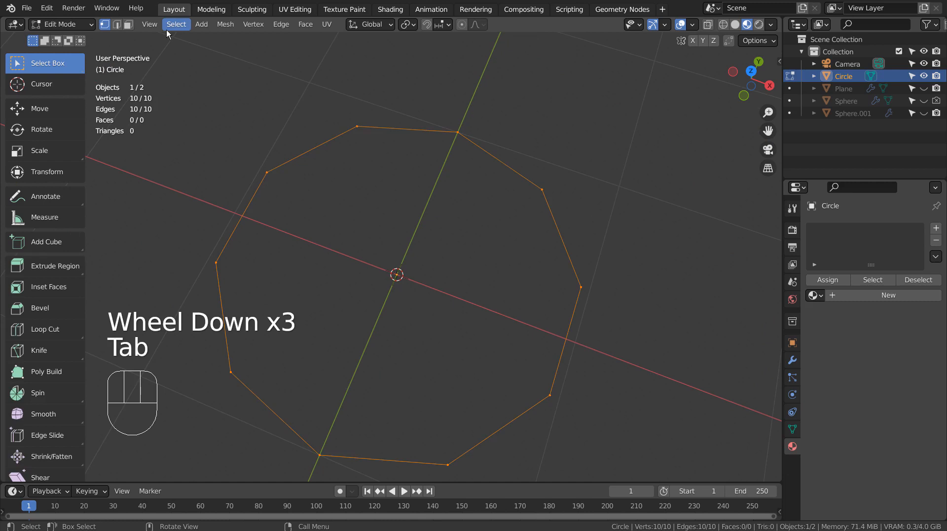
{"action": "left_click", "coordinate": [176, 24]}
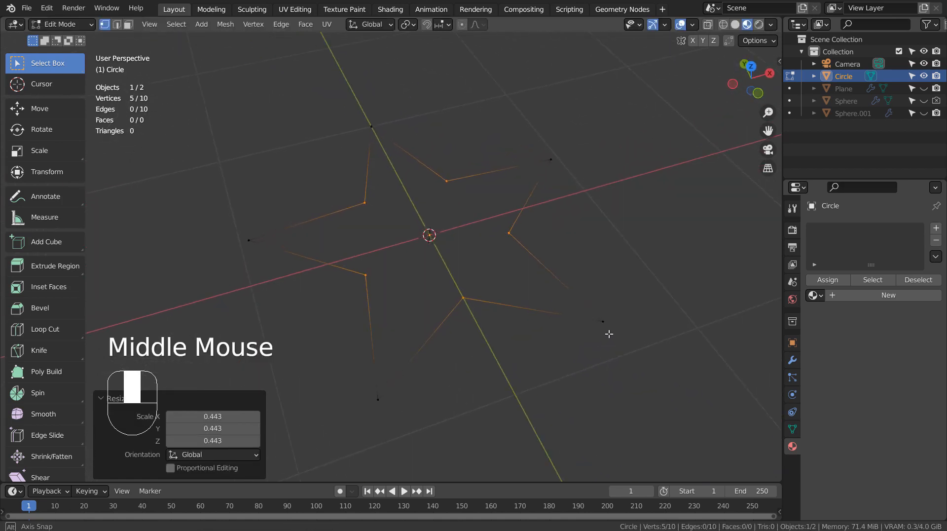
Step: Pull every other circle vertex inward into a star and fill it with faces
{"action": "key", "text": "Tab"}
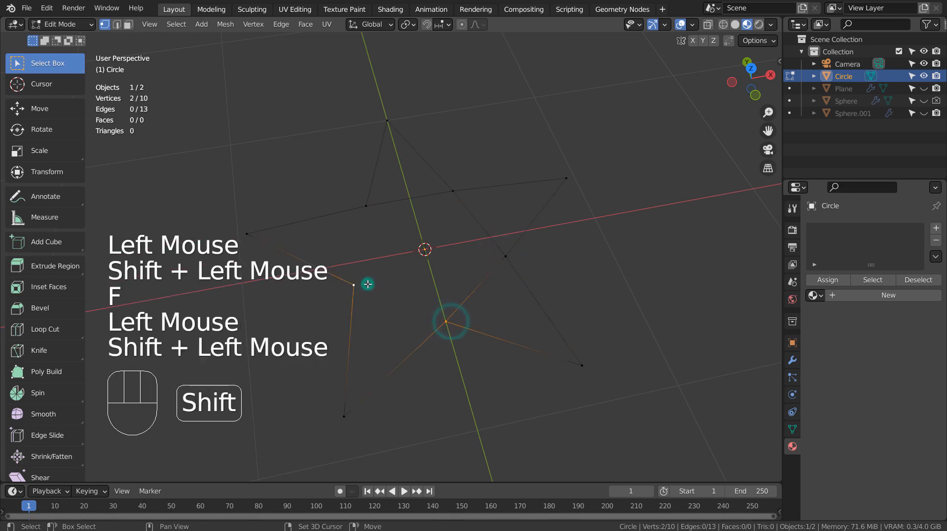
{"action": "key", "text": "Tab"}
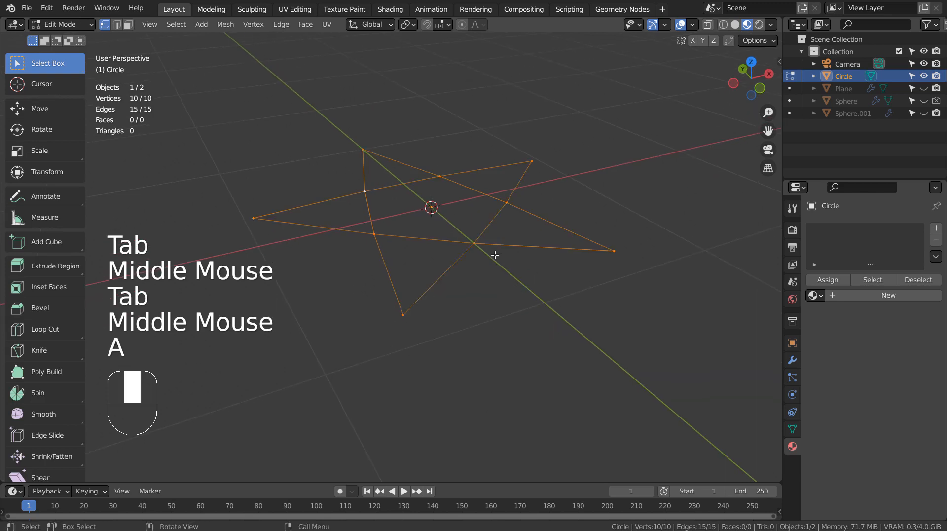
{"action": "key", "text": "f"}
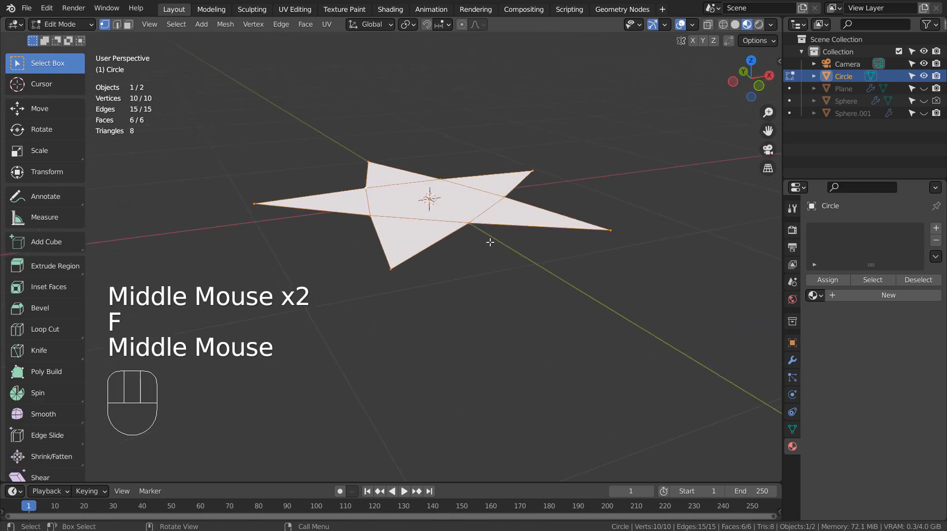
{"action": "key", "text": "e"}
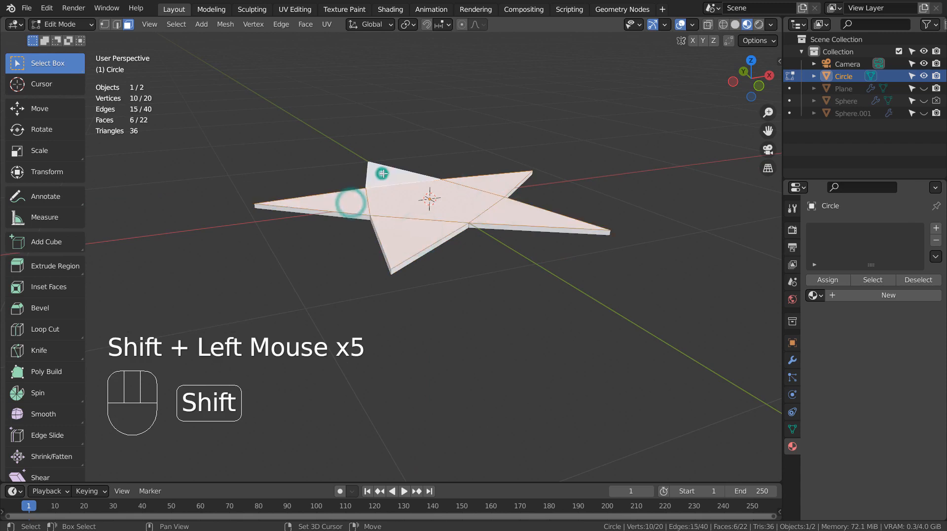
Step: Shrink the star's top, then extrude and taper a stub from its centre face
{"action": "key", "text": "s"}
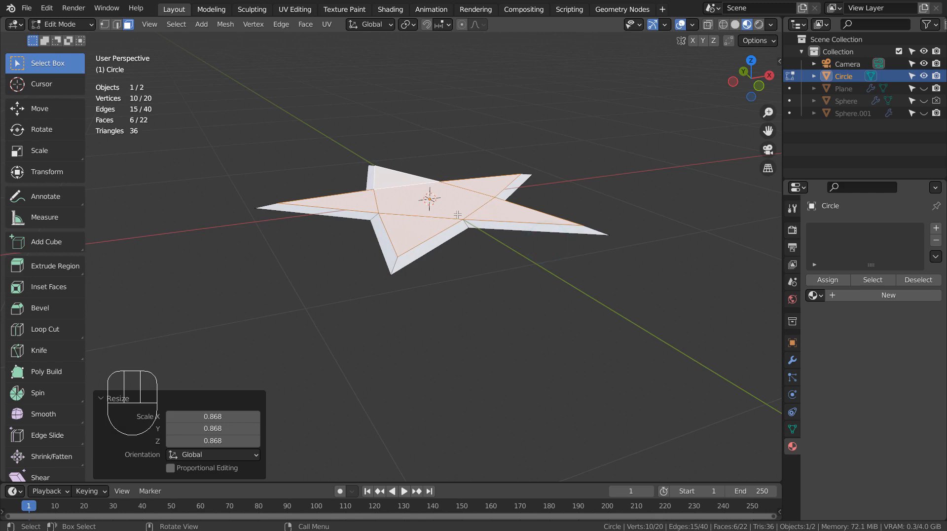
{"action": "key", "text": "g"}
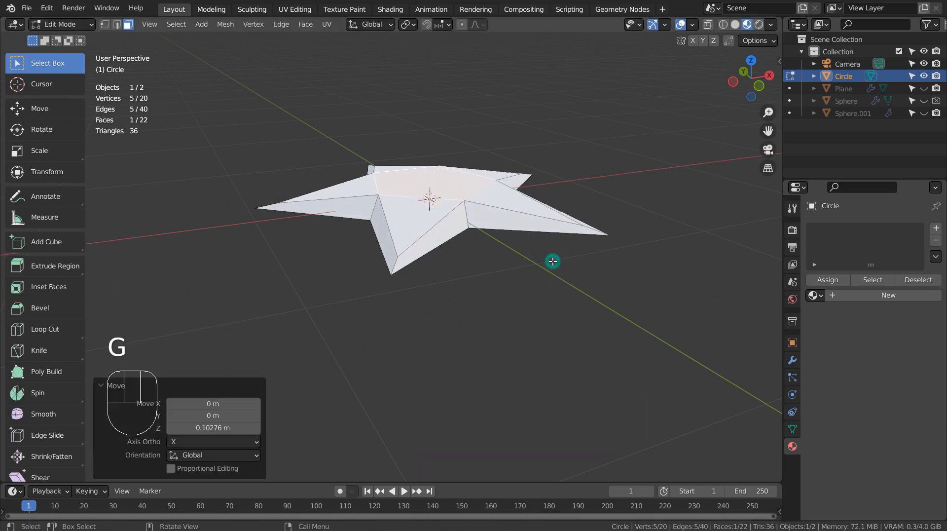
{"action": "key", "text": "E"}
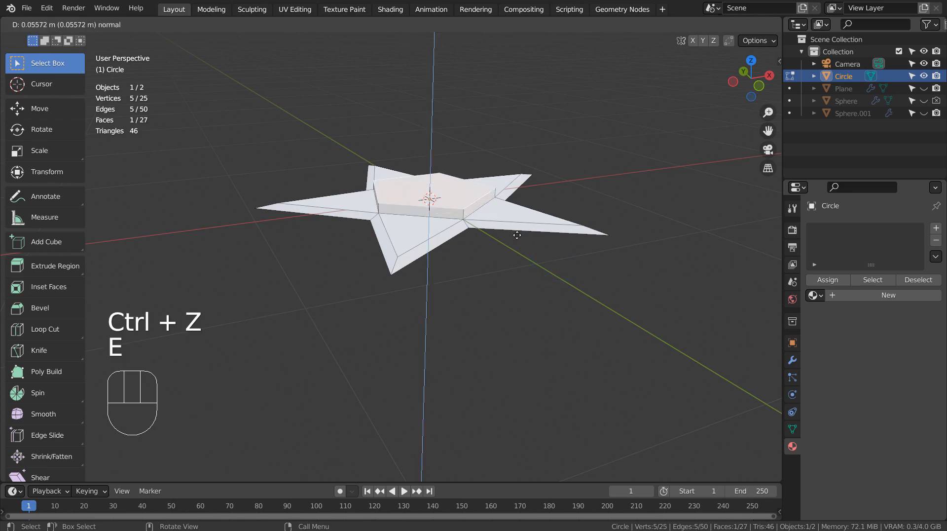
{"action": "key", "text": "s"}
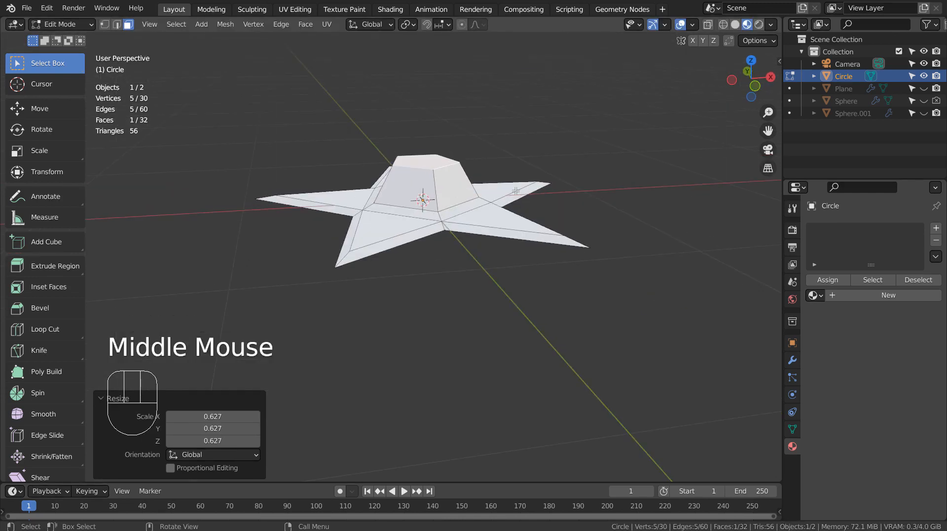
{"action": "key", "text": "KP_1"}
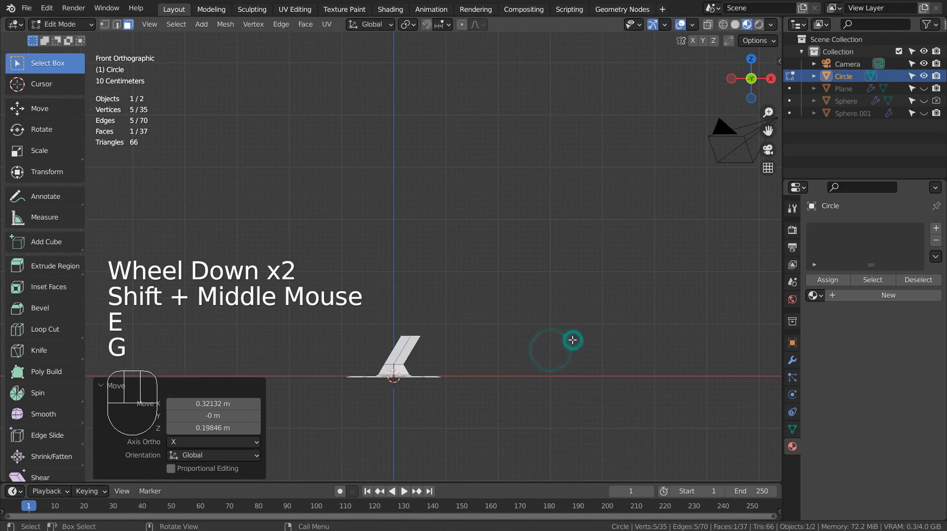
Step: Extrude a bent stem in several sections, taper its tip, and return to Object Mode
{"action": "key", "text": "E"}
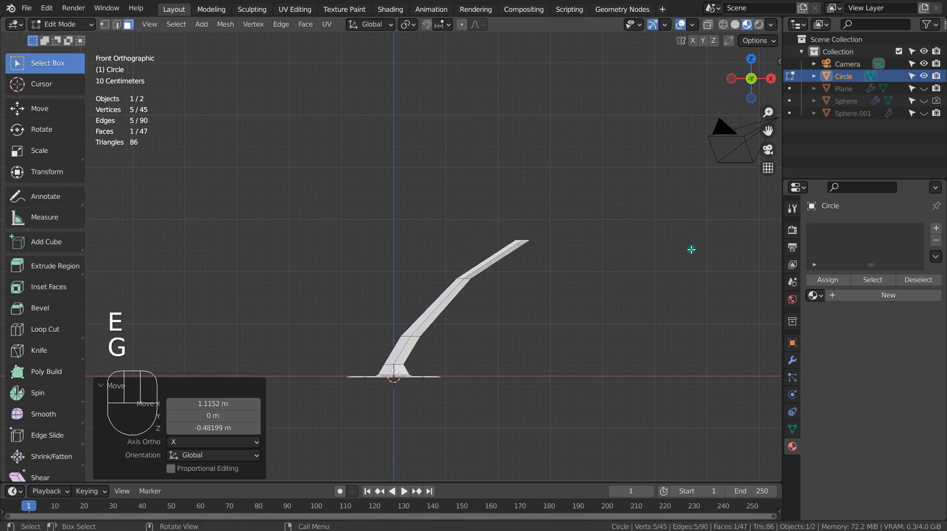
{"action": "key", "text": "Ctrl+Z"}
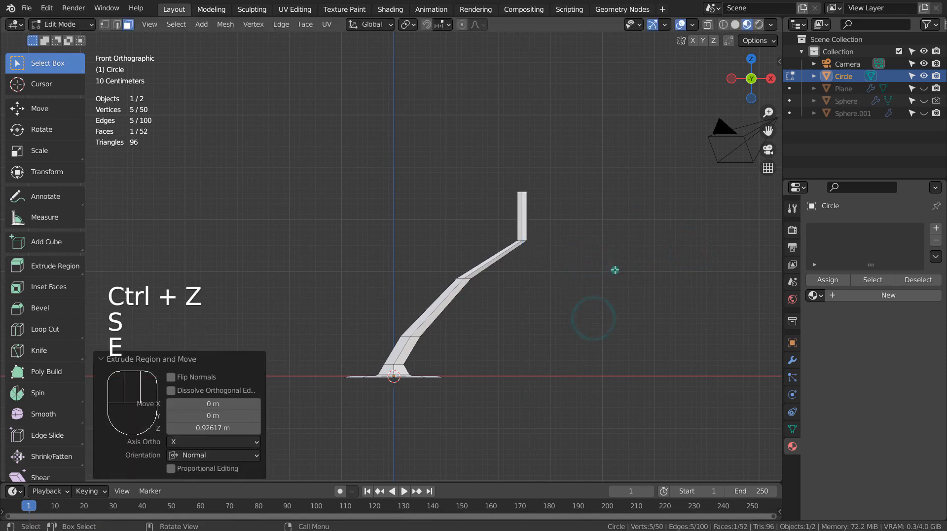
{"action": "key", "text": "g"}
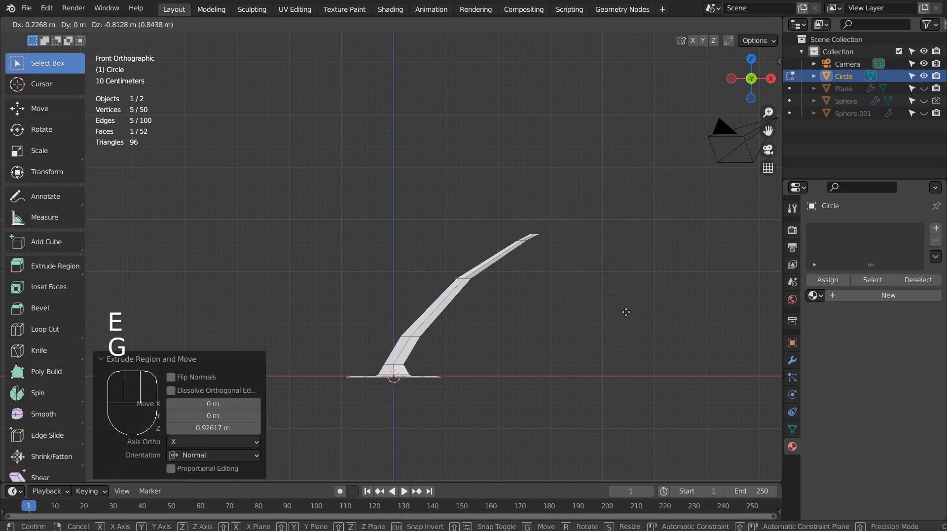
{"action": "key", "text": "s"}
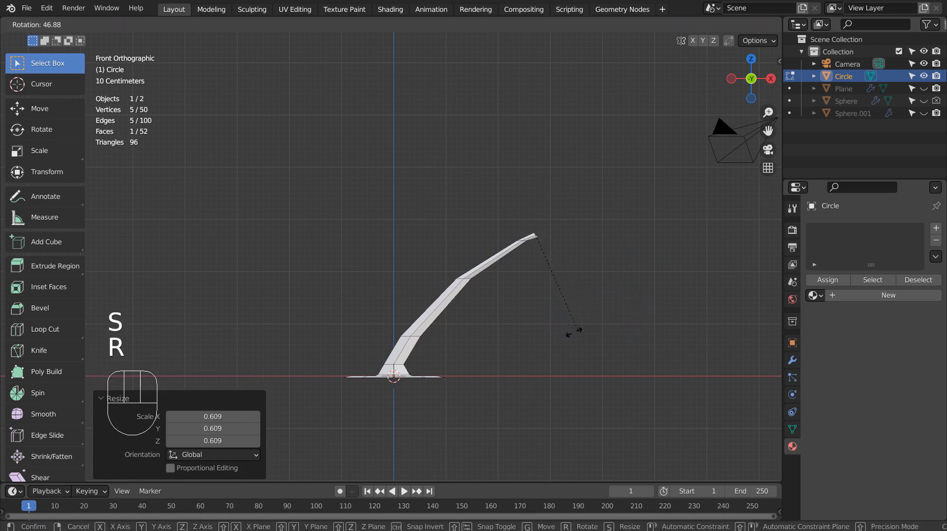
{"action": "key", "text": "Tab"}
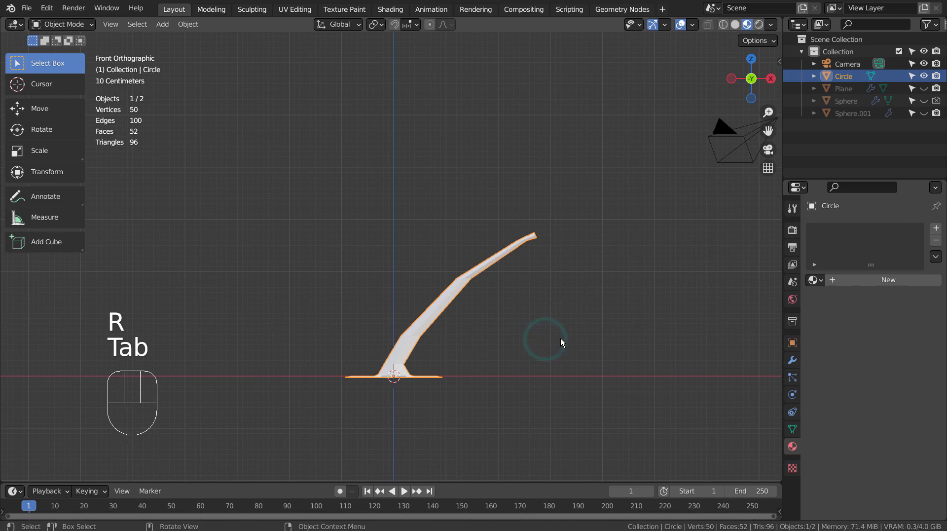
Step: Smooth the stem with a Subdivision Surface modifier and colour its material brown
{"action": "key", "text": "ctrl+3"}
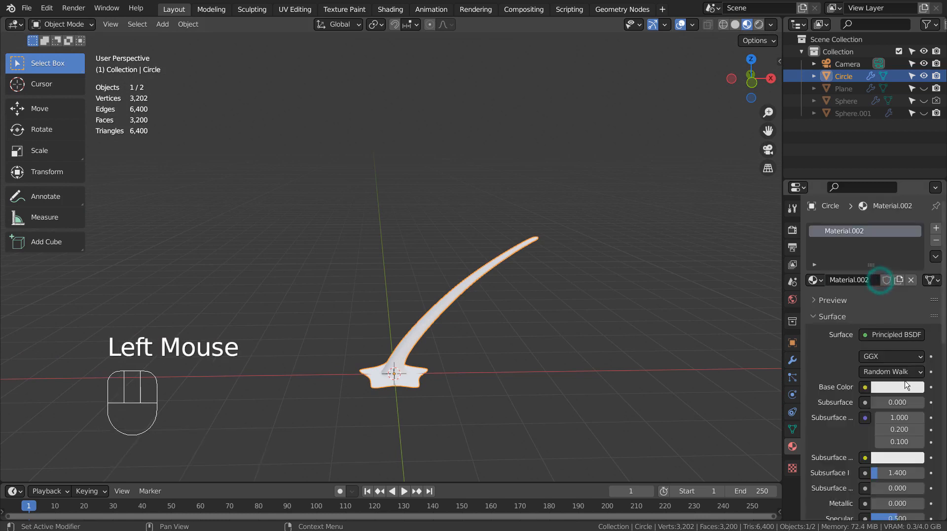
{"action": "left_click", "coordinate": [896, 387]}
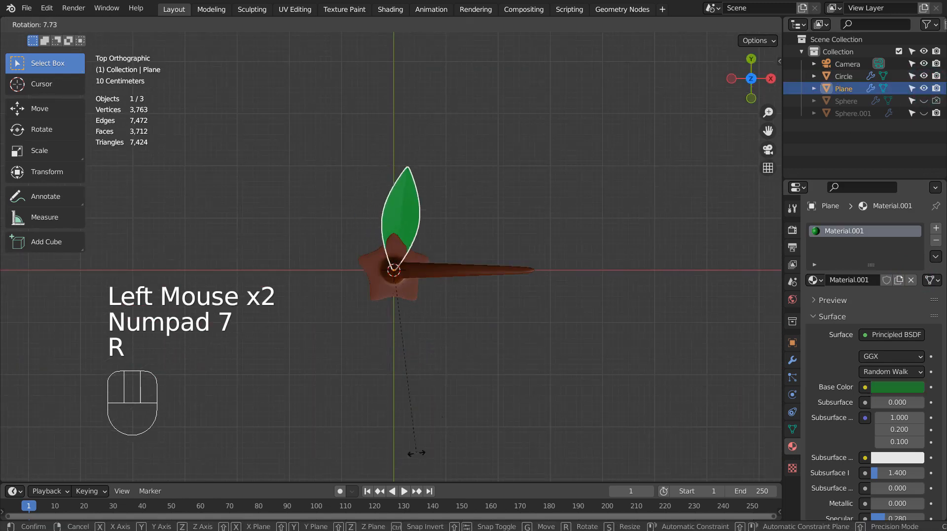
Step: Rotate the leaf 90° and check it from the side and front views
{"action": "key", "text": "R"}
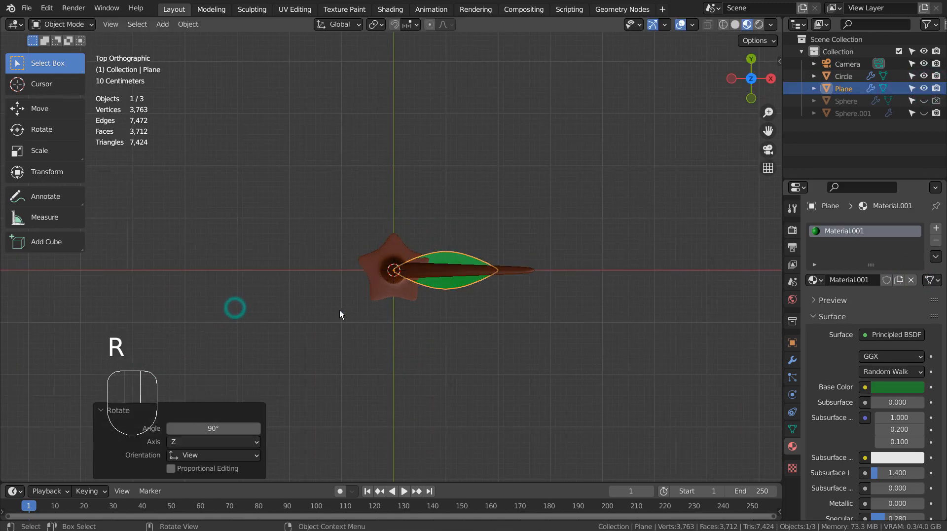
{"action": "key", "text": "KP_1"}
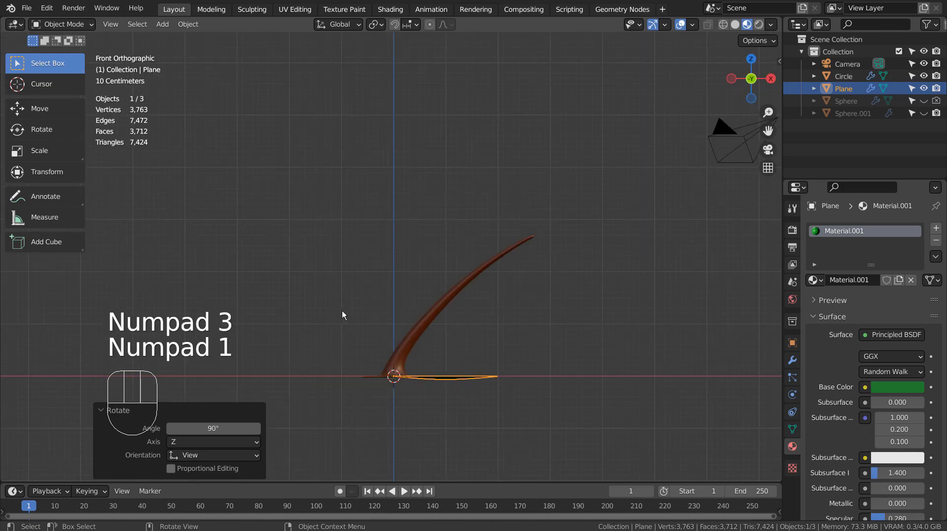
{"action": "key", "text": "G"}
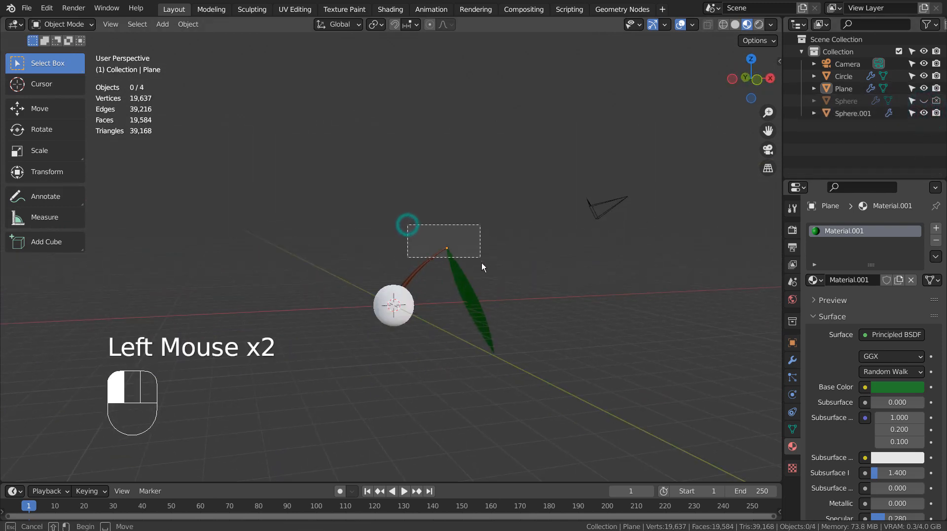
Step: Move the stem and leaf onto the sphere and lower the star base onto its surface
{"action": "key", "text": "s"}
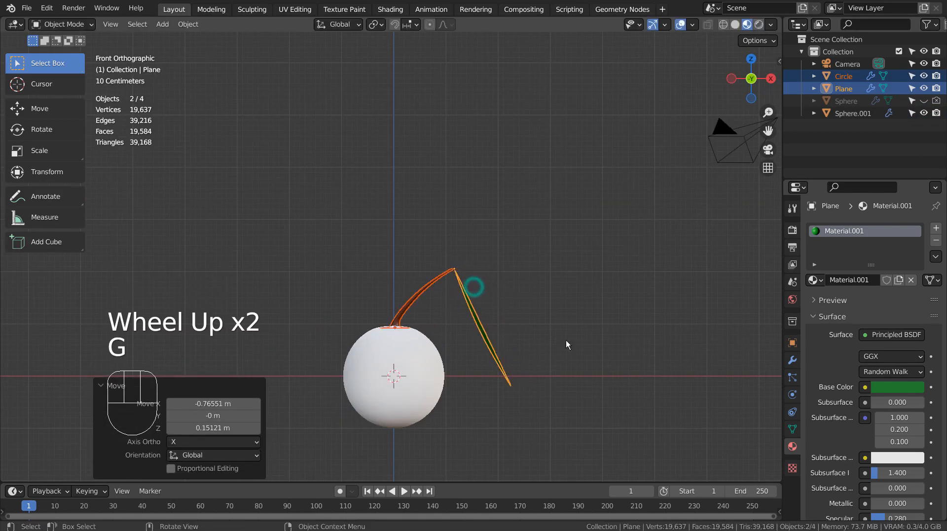
{"action": "key", "text": "s"}
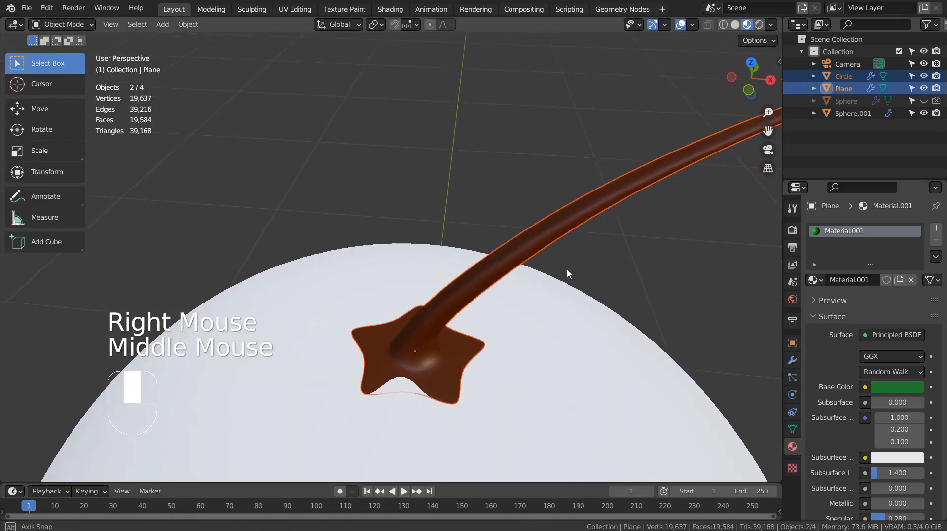
{"action": "key", "text": "G"}
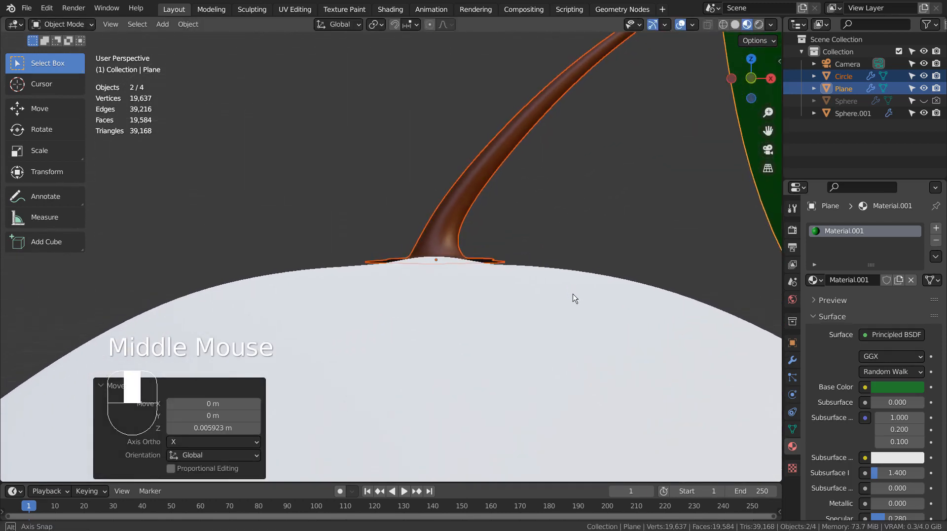
Step: Select the star tip vertices and pull them down to hug the sphere
{"action": "key", "text": "Tab"}
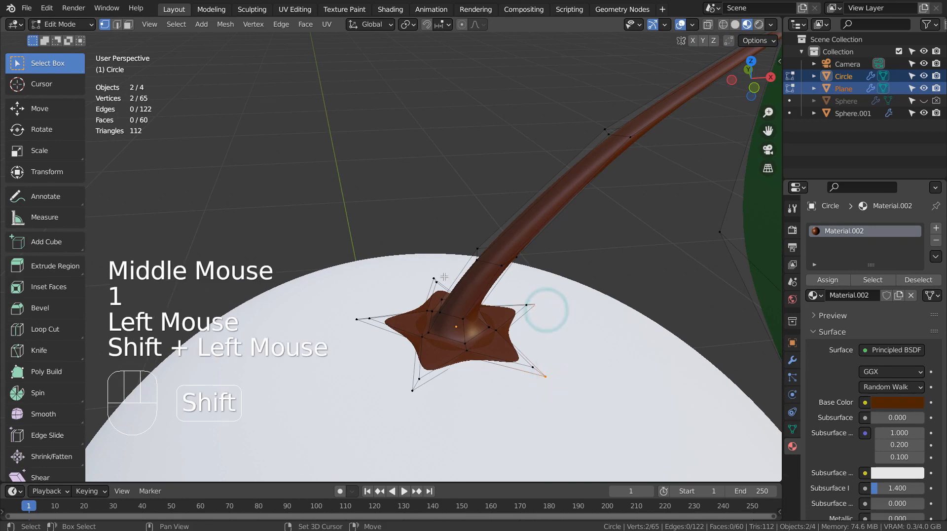
{"action": "left_click", "coordinate": [432, 276]}
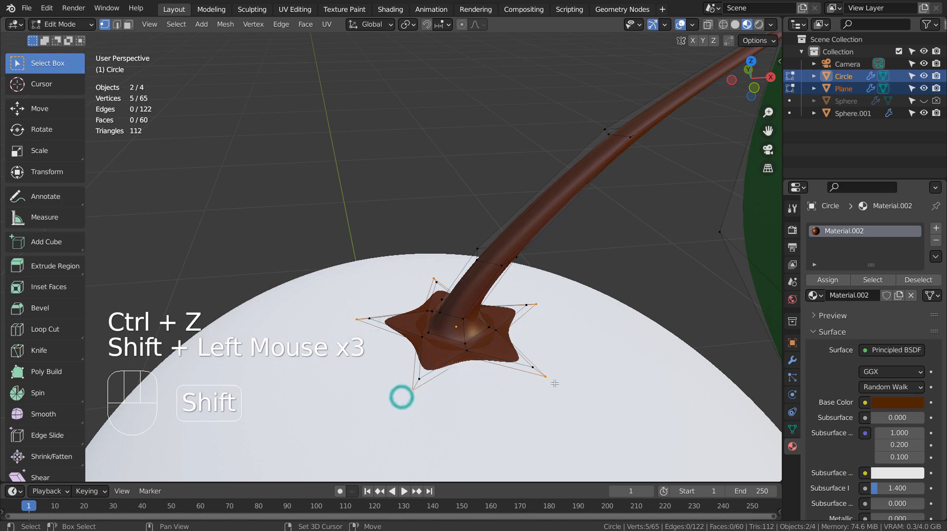
{"action": "key", "text": "g"}
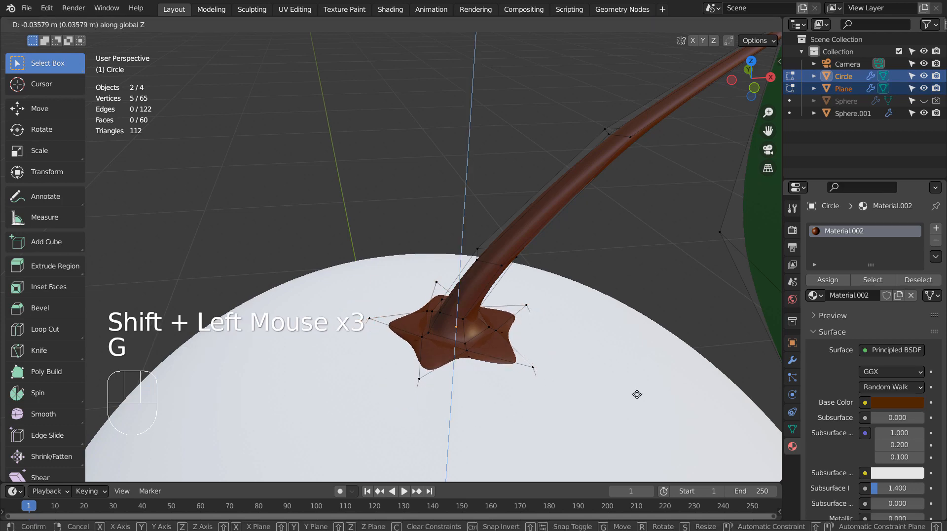
{"action": "key", "text": "Tab"}
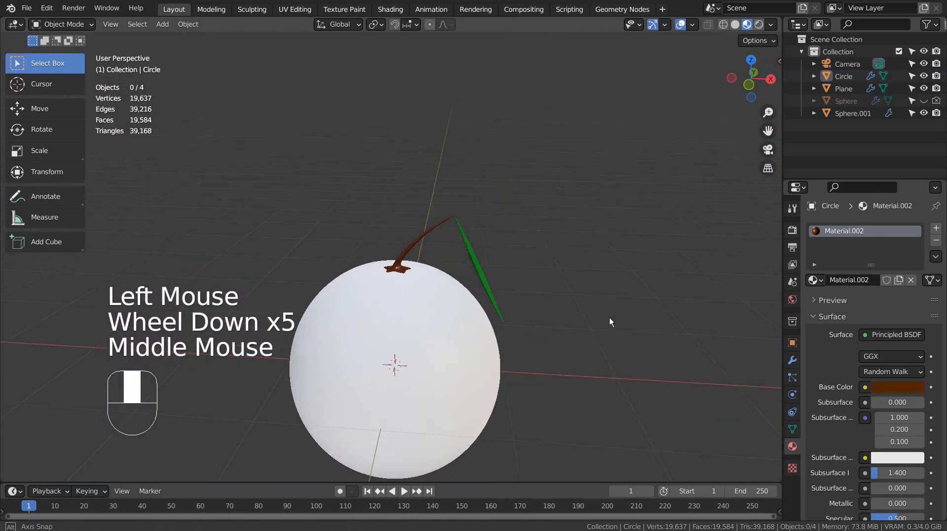
Step: Assign the orange bump-textured 'Material' to Sphere.001
{"action": "left_click", "coordinate": [816, 280]}
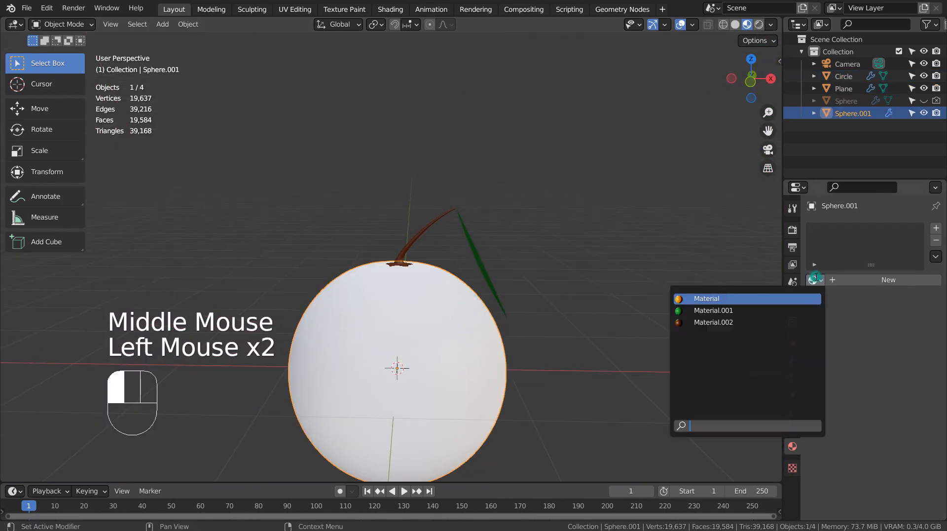
{"action": "left_click", "coordinate": [706, 298]}
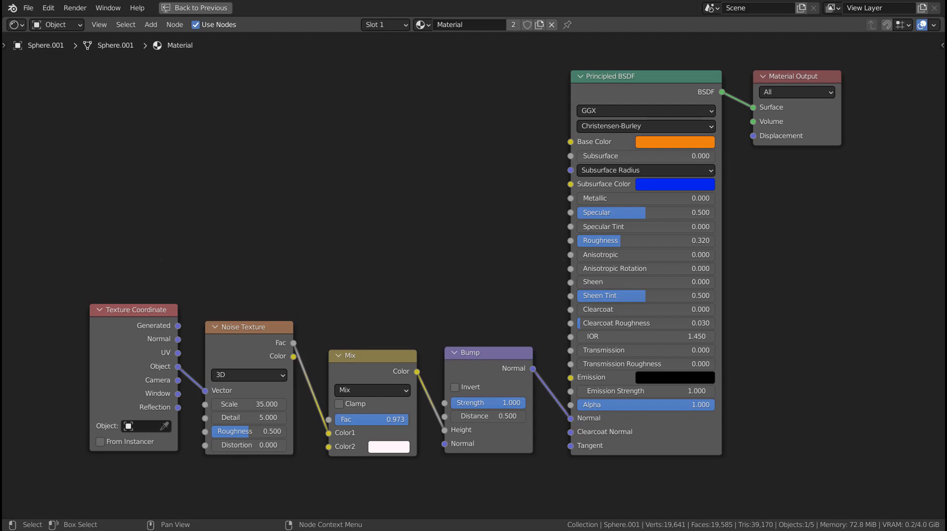
{"action": "left_click", "coordinate": [173, 9]}
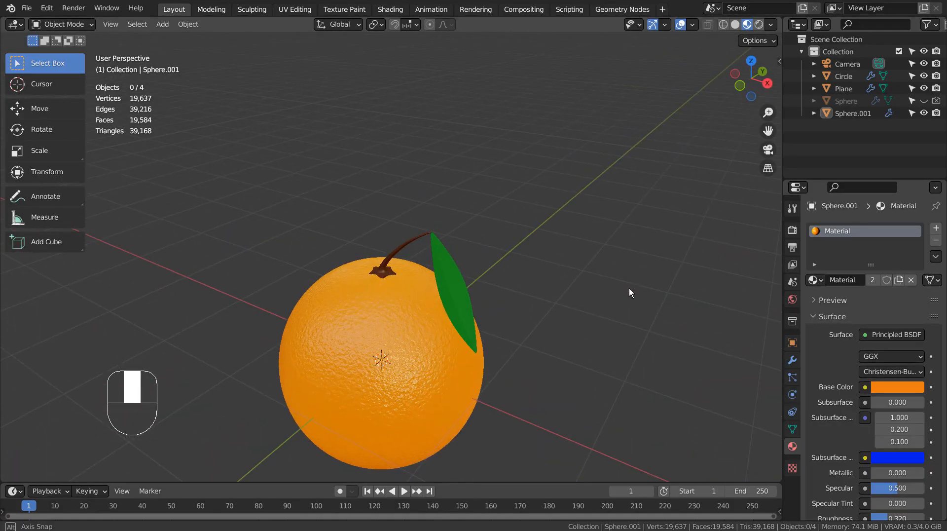
Step: Select the leaf and scale it up to about 1.75 times its size
{"action": "left_click", "coordinate": [424, 244]}
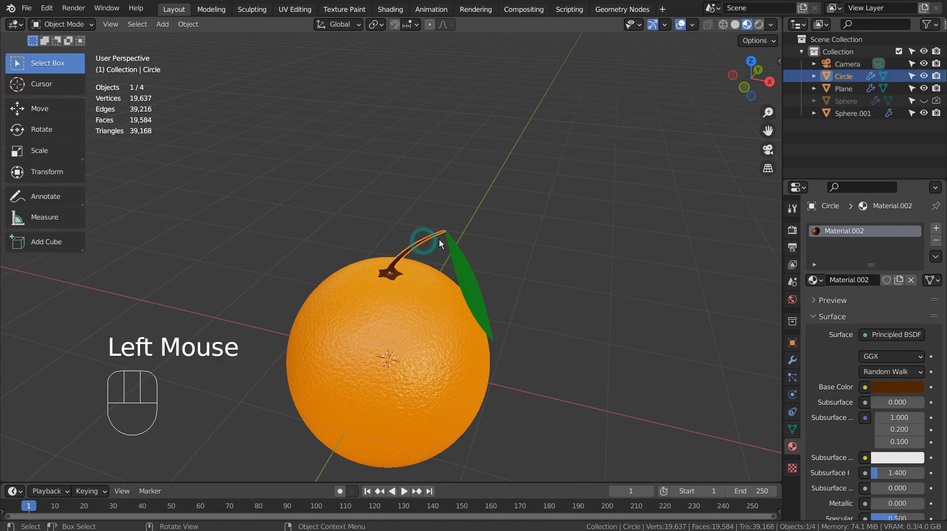
{"action": "key", "text": "KP_1"}
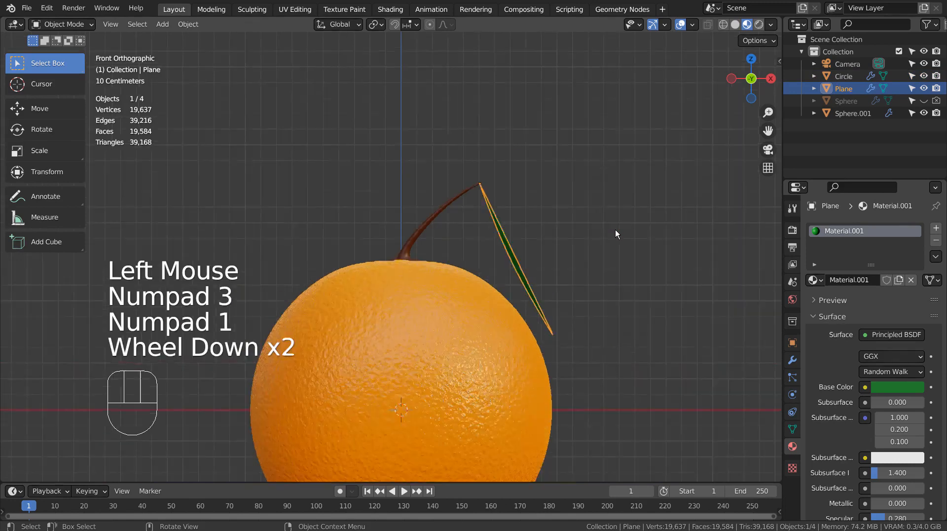
{"action": "key", "text": "s"}
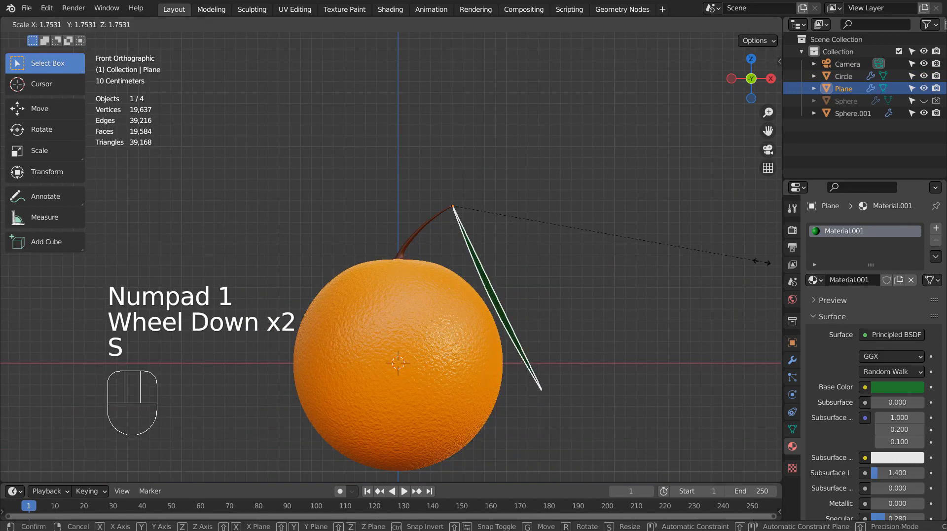
{"action": "key", "text": "R"}
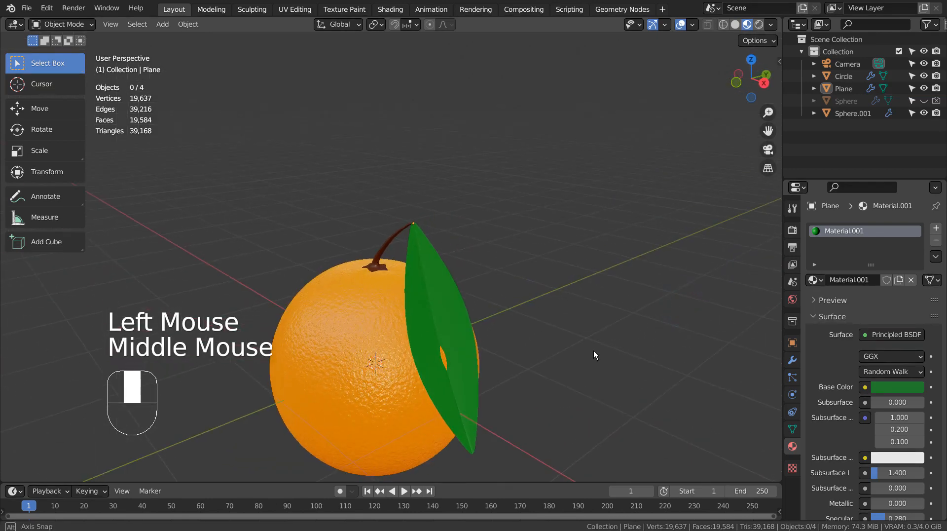
Step: Rotate the leaf in front view so it hangs angled against the orange beside the stem
{"action": "key", "text": "KP_1"}
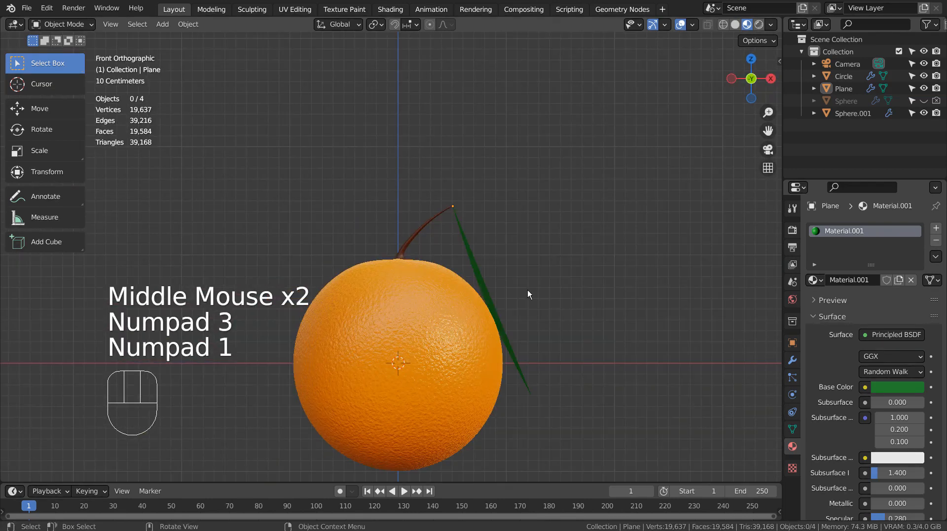
{"action": "key", "text": "r"}
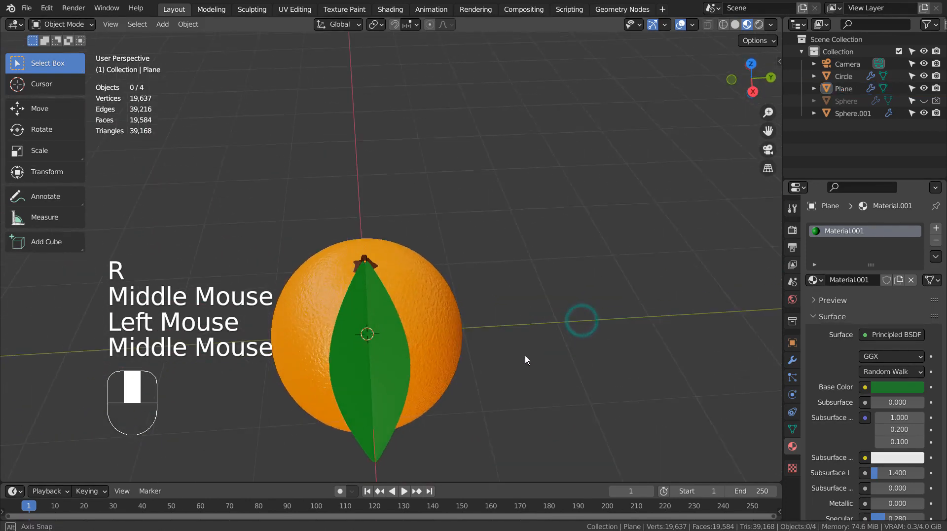
{"action": "left_click_drag", "start_coordinate": [525, 360], "coordinate": [582, 355]}
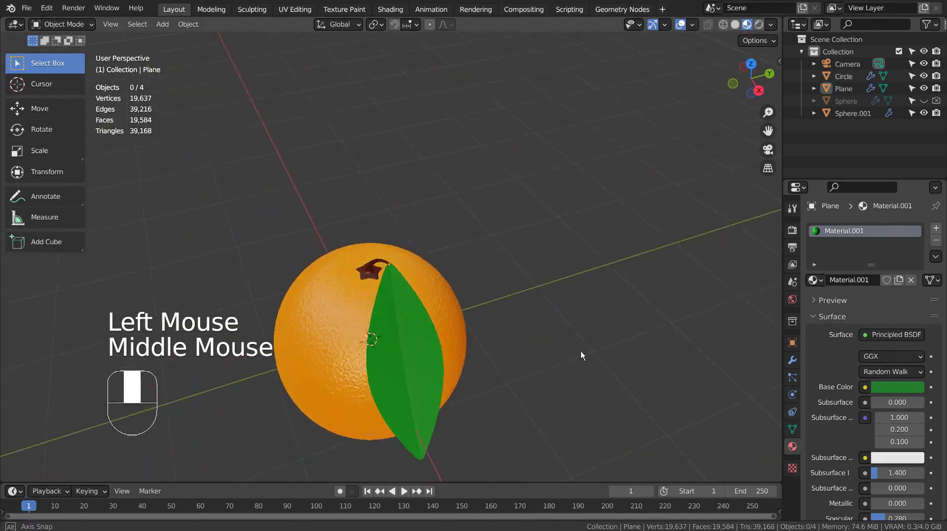
{"action": "scroll", "scroll_direction": "down", "scroll_amount": 3}
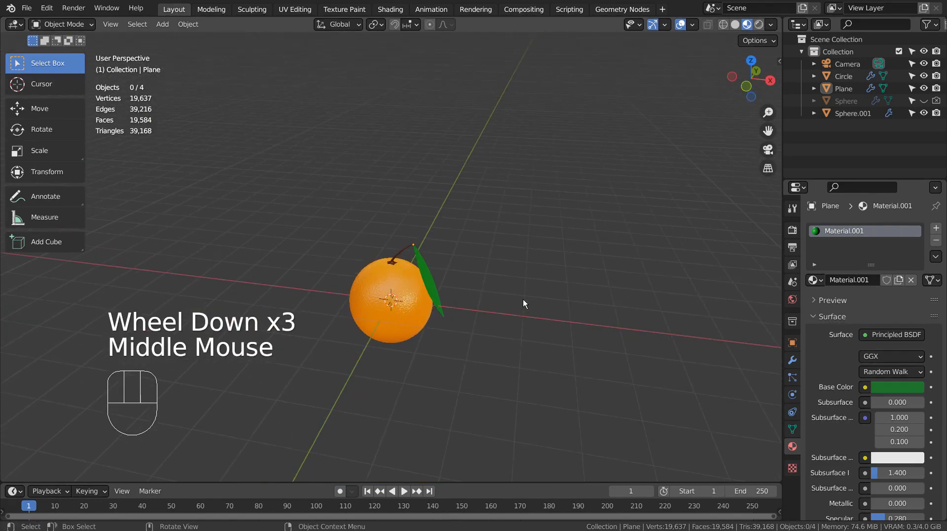
Step: Raise the orange, stem and leaf about 0.99 m and add a ground plane beneath
{"action": "key", "text": "KP_1"}
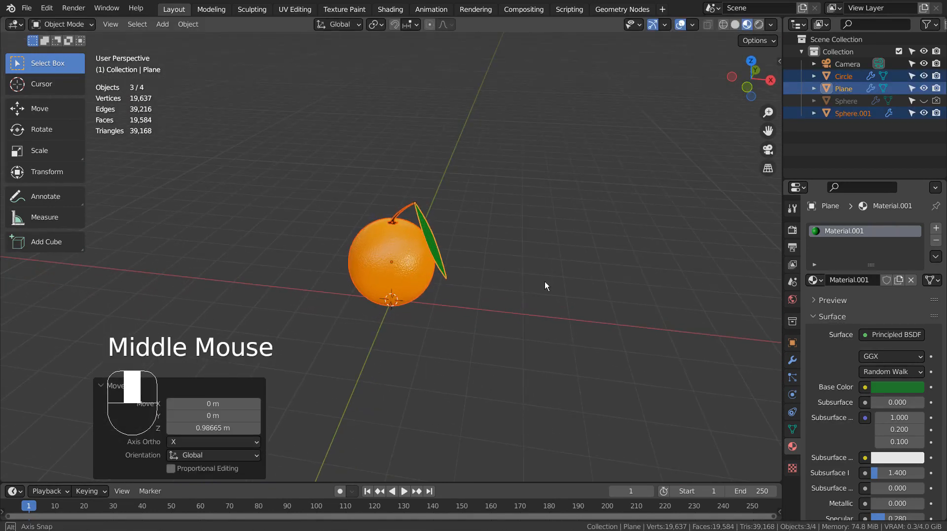
{"action": "left_click_drag", "start_coordinate": [543, 286], "coordinate": [531, 293]}
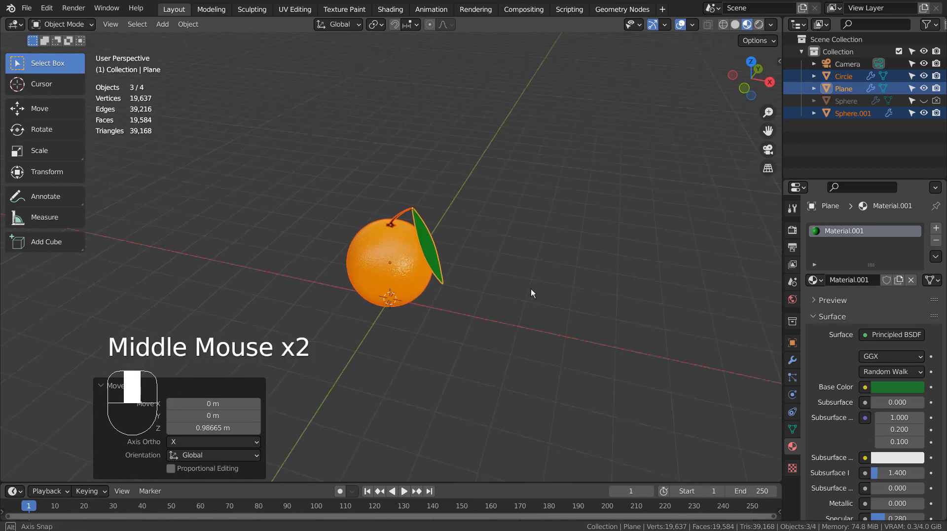
{"action": "key", "text": "shift+a"}
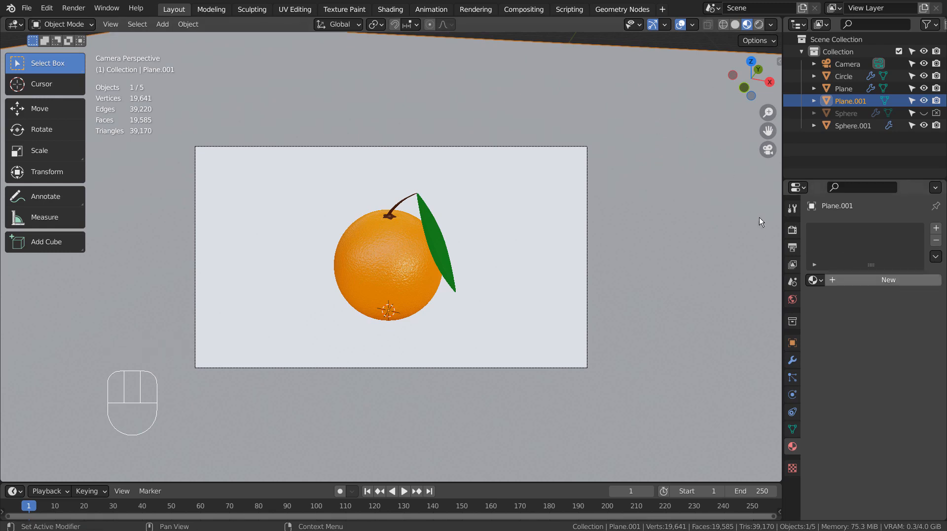
{"action": "mouse_move", "coordinate": [860, 280]}
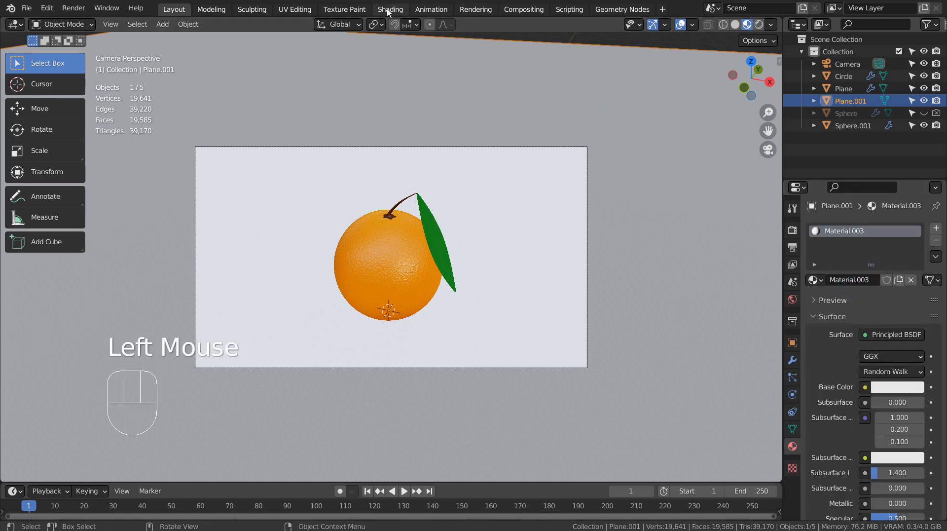
Step: Load the water texture maps into the ground plane's material in the Shading workspace
{"action": "left_click", "coordinate": [390, 9]}
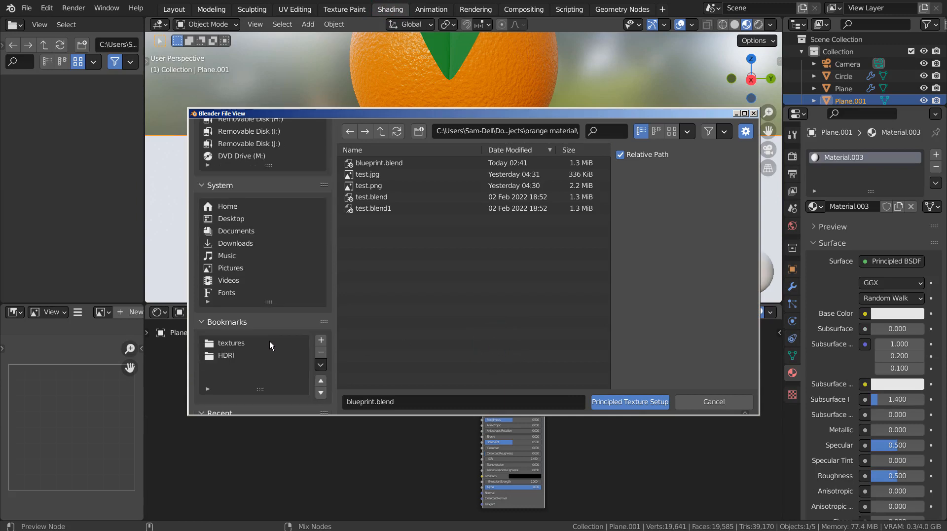
{"action": "left_click", "coordinate": [231, 343]}
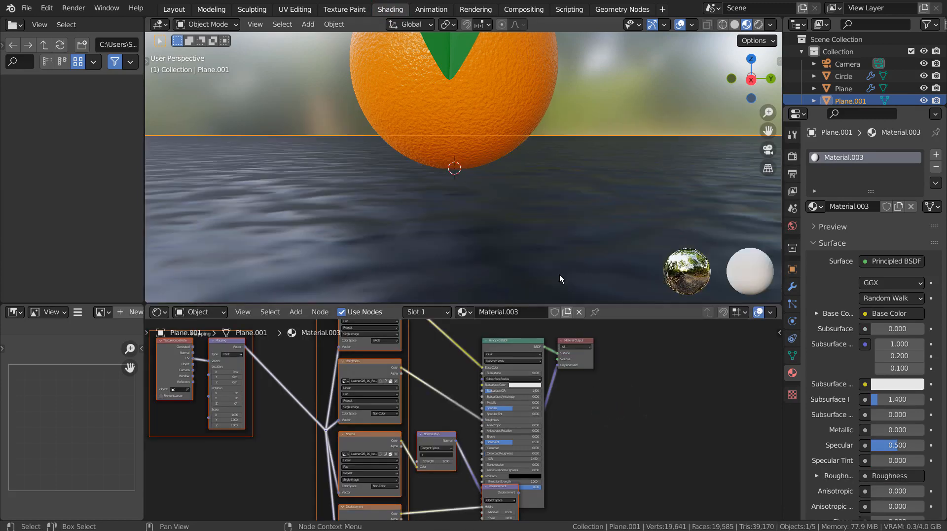
{"action": "left_click", "coordinate": [174, 9]}
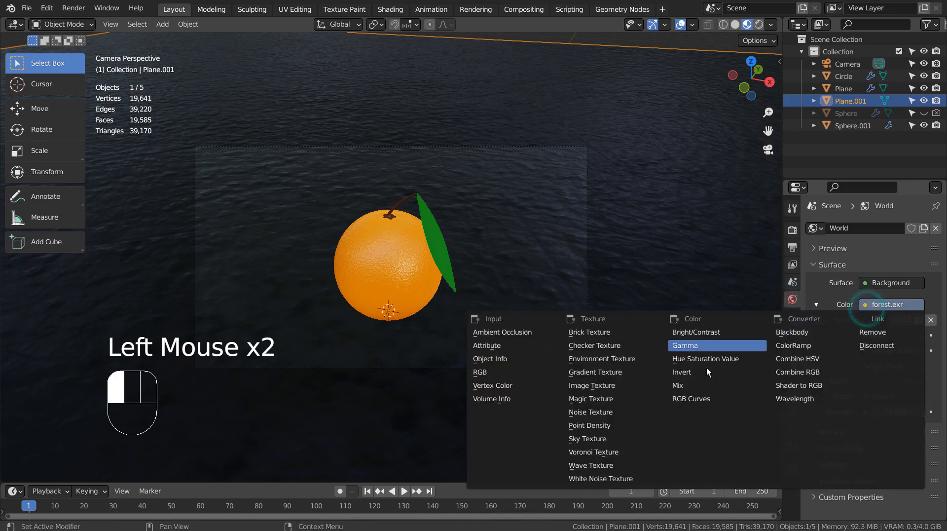
{"action": "mouse_move", "coordinate": [614, 385]}
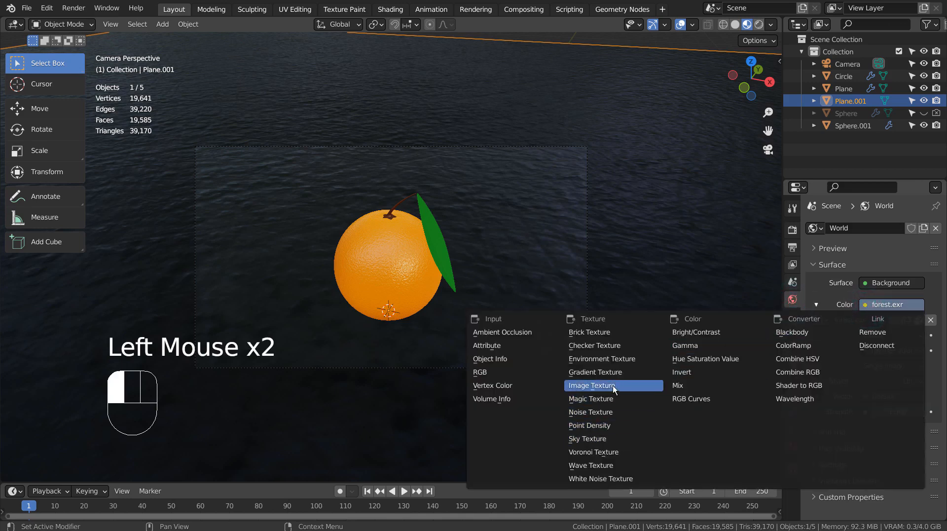
Step: Light the world with a Nishita Sky Texture at 0.2 sun intensity and strength, previewed rendered
{"action": "left_click", "coordinate": [591, 385]}
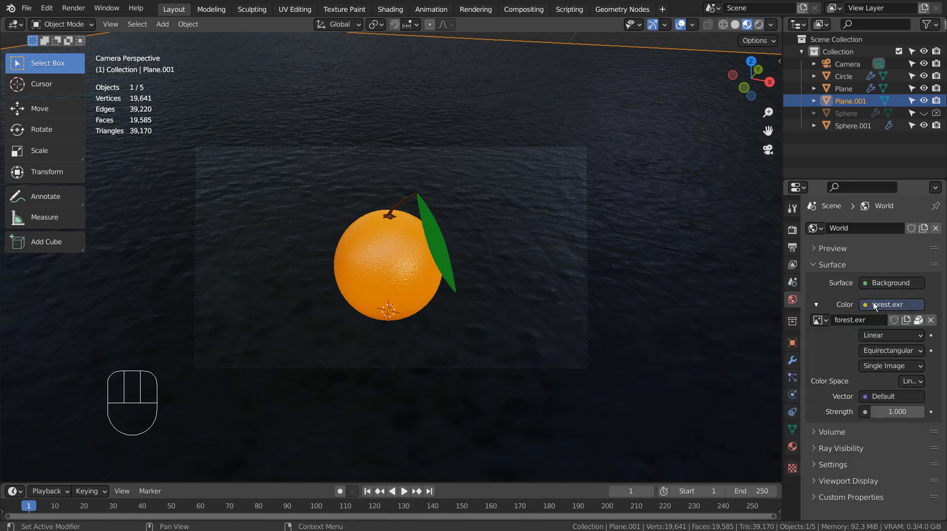
{"action": "left_click", "coordinate": [876, 305]}
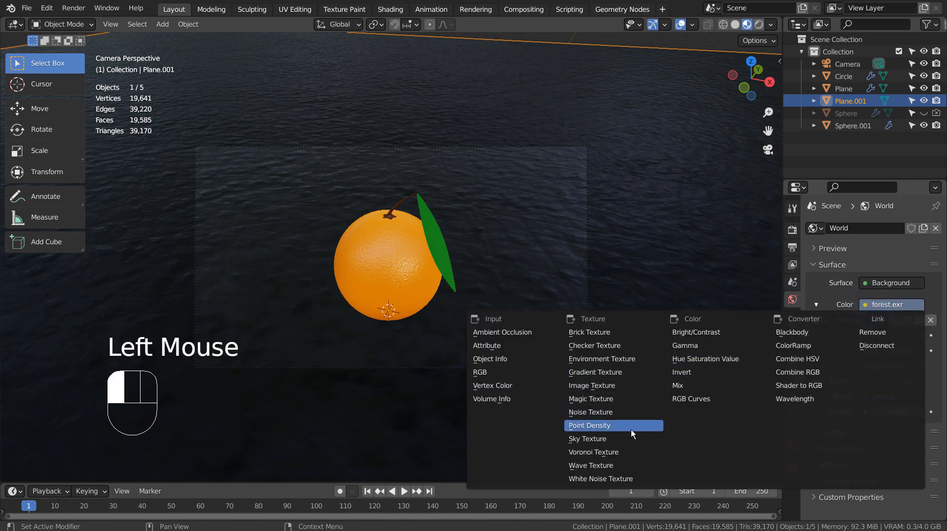
{"action": "left_click", "coordinate": [587, 439]}
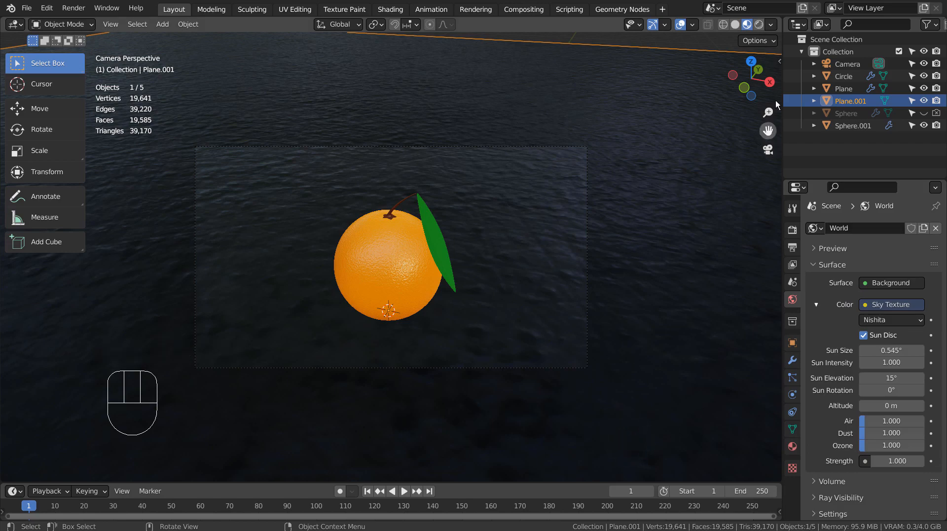
{"action": "left_click", "coordinate": [746, 25]}
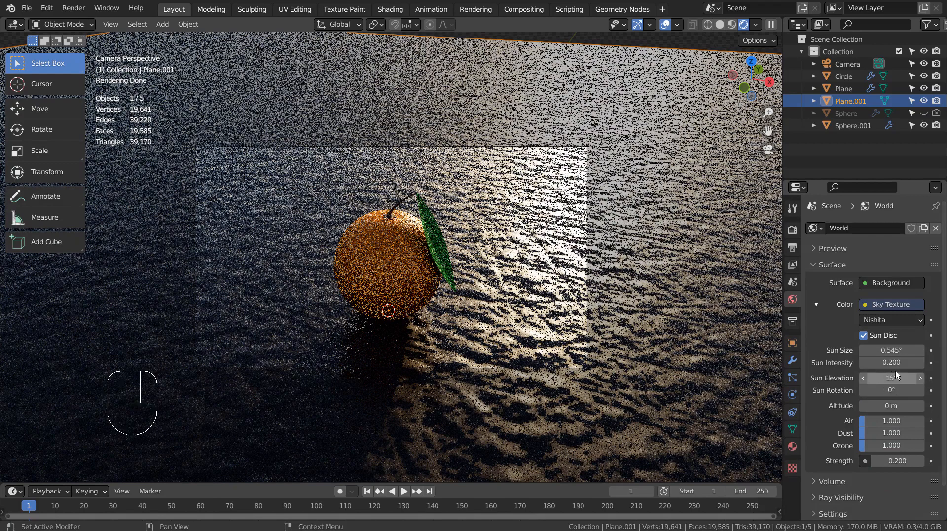
Step: Set the sky's sun elevation to 35° and enter sun rotation values 90 and 180
{"action": "left_click", "coordinate": [892, 378]}
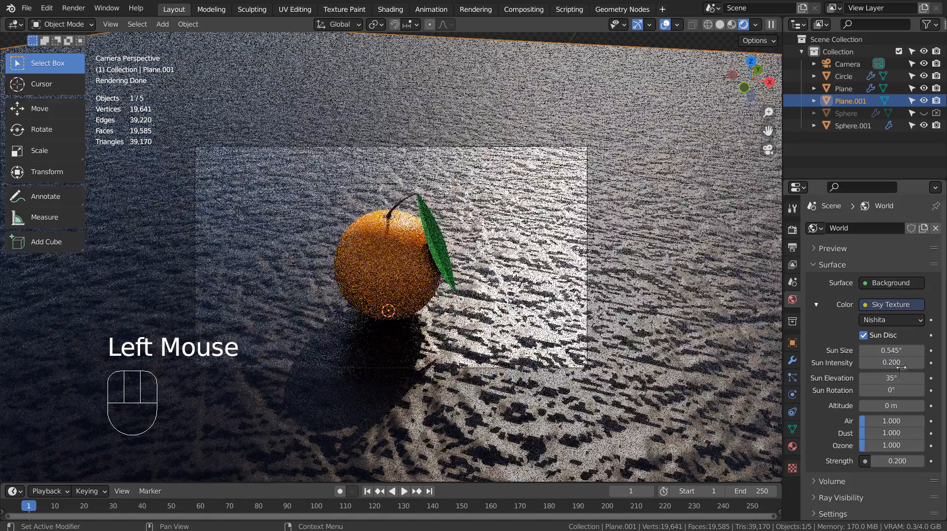
{"action": "mouse_move", "coordinate": [891, 362]}
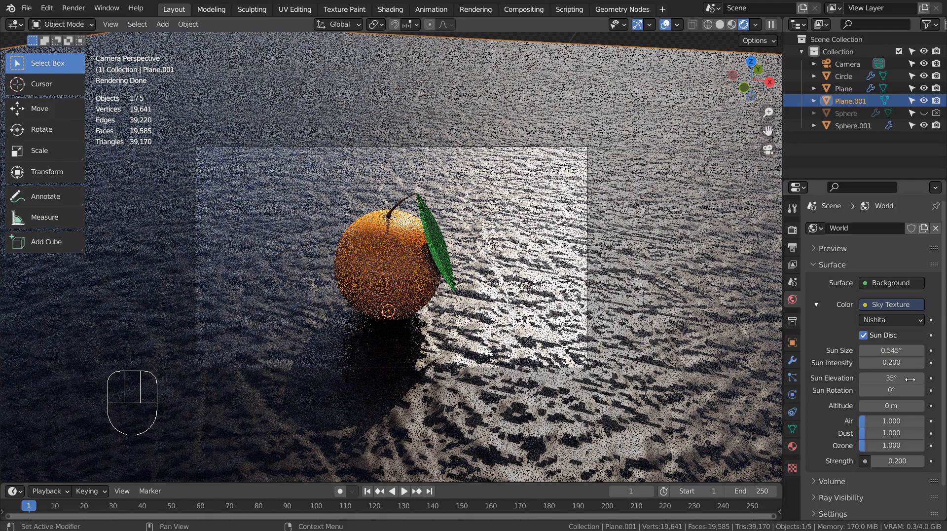
{"action": "double_click", "coordinate": [891, 390]}
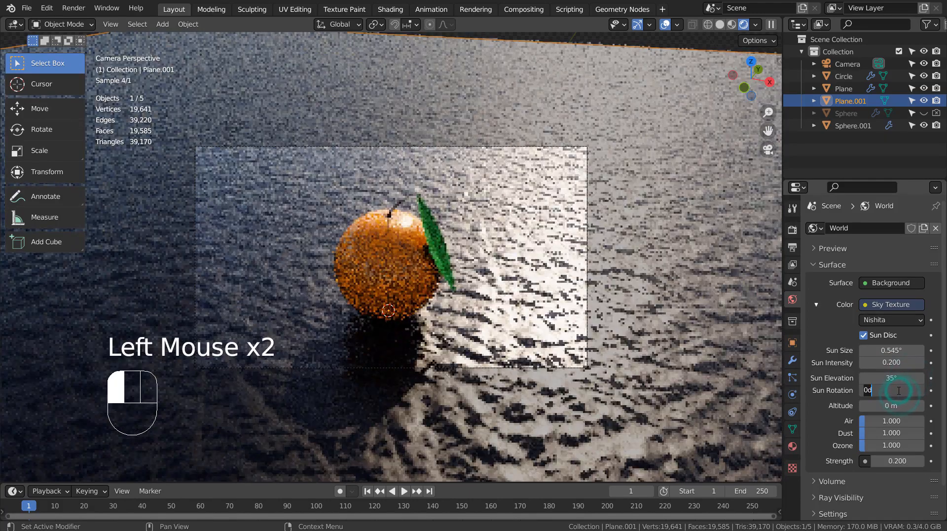
{"action": "type", "text": "90"}
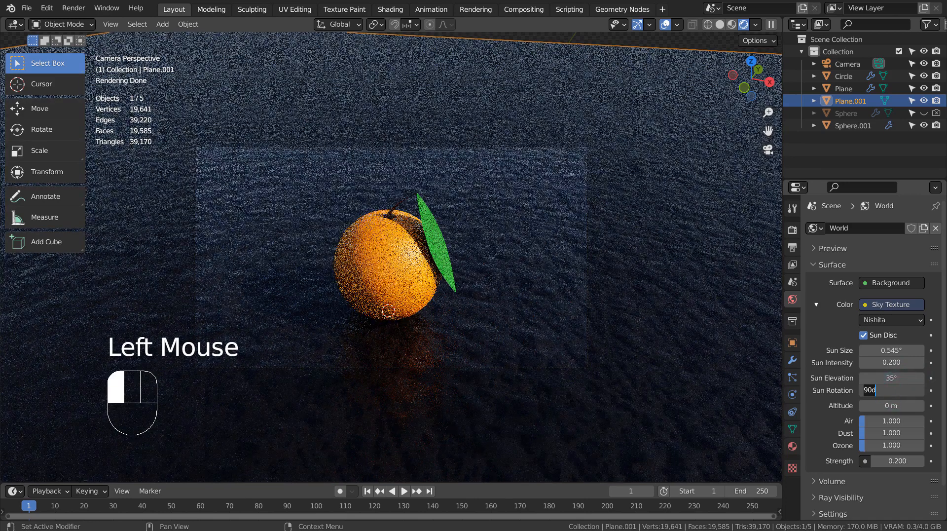
{"action": "type", "text": "180"}
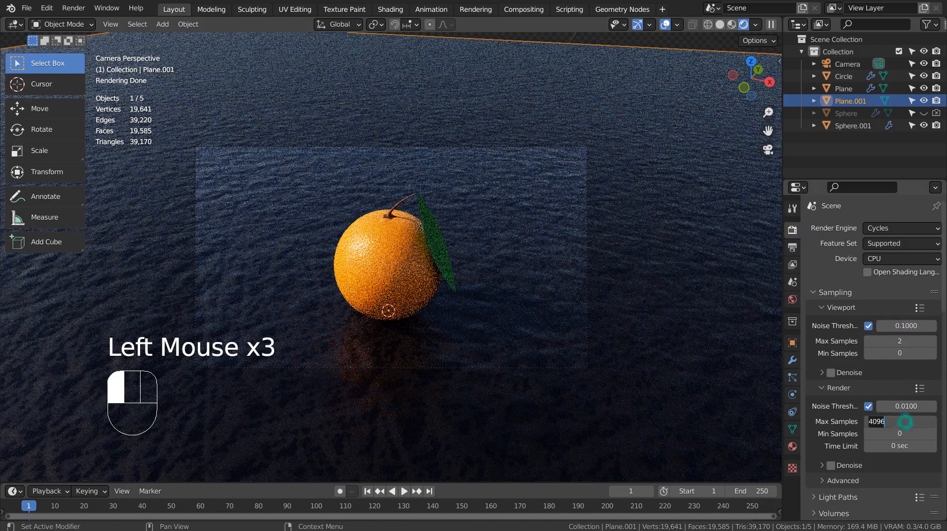
Step: Lower the Cycles render Max Samples to a small value, ending at 16
{"action": "type", "text": "32"}
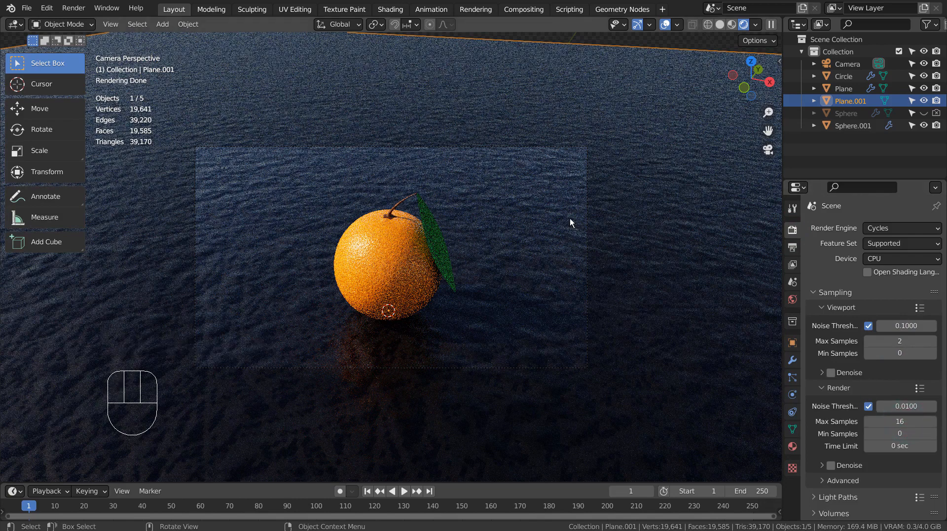
{"action": "mouse_move", "coordinate": [390, 251]}
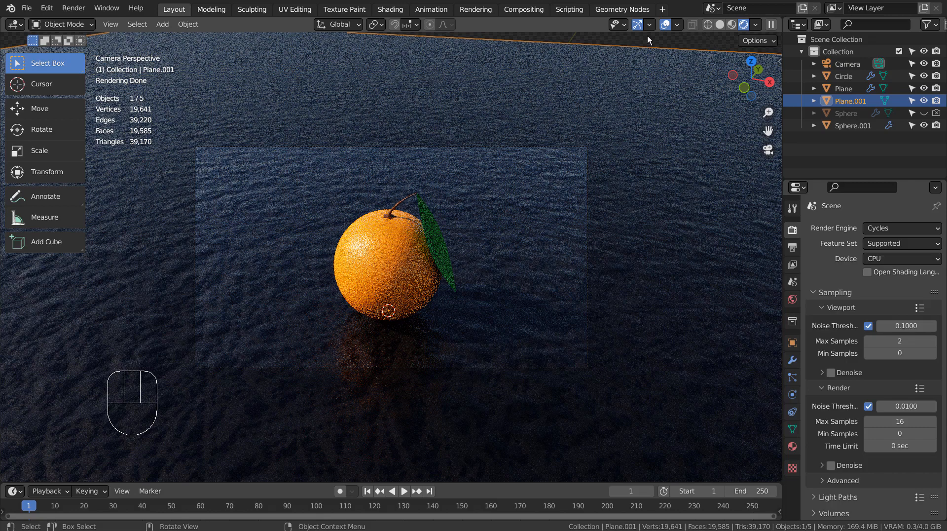
{"action": "mouse_move", "coordinate": [531, 14]}
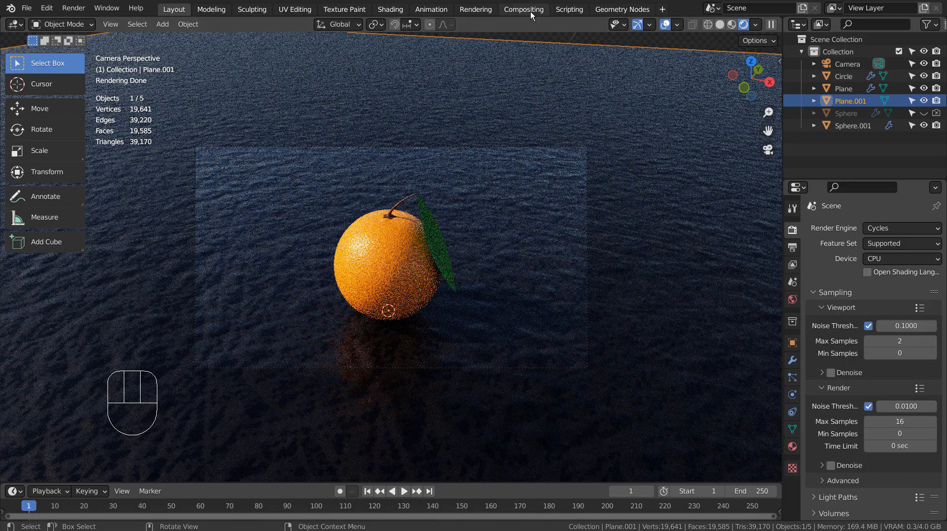